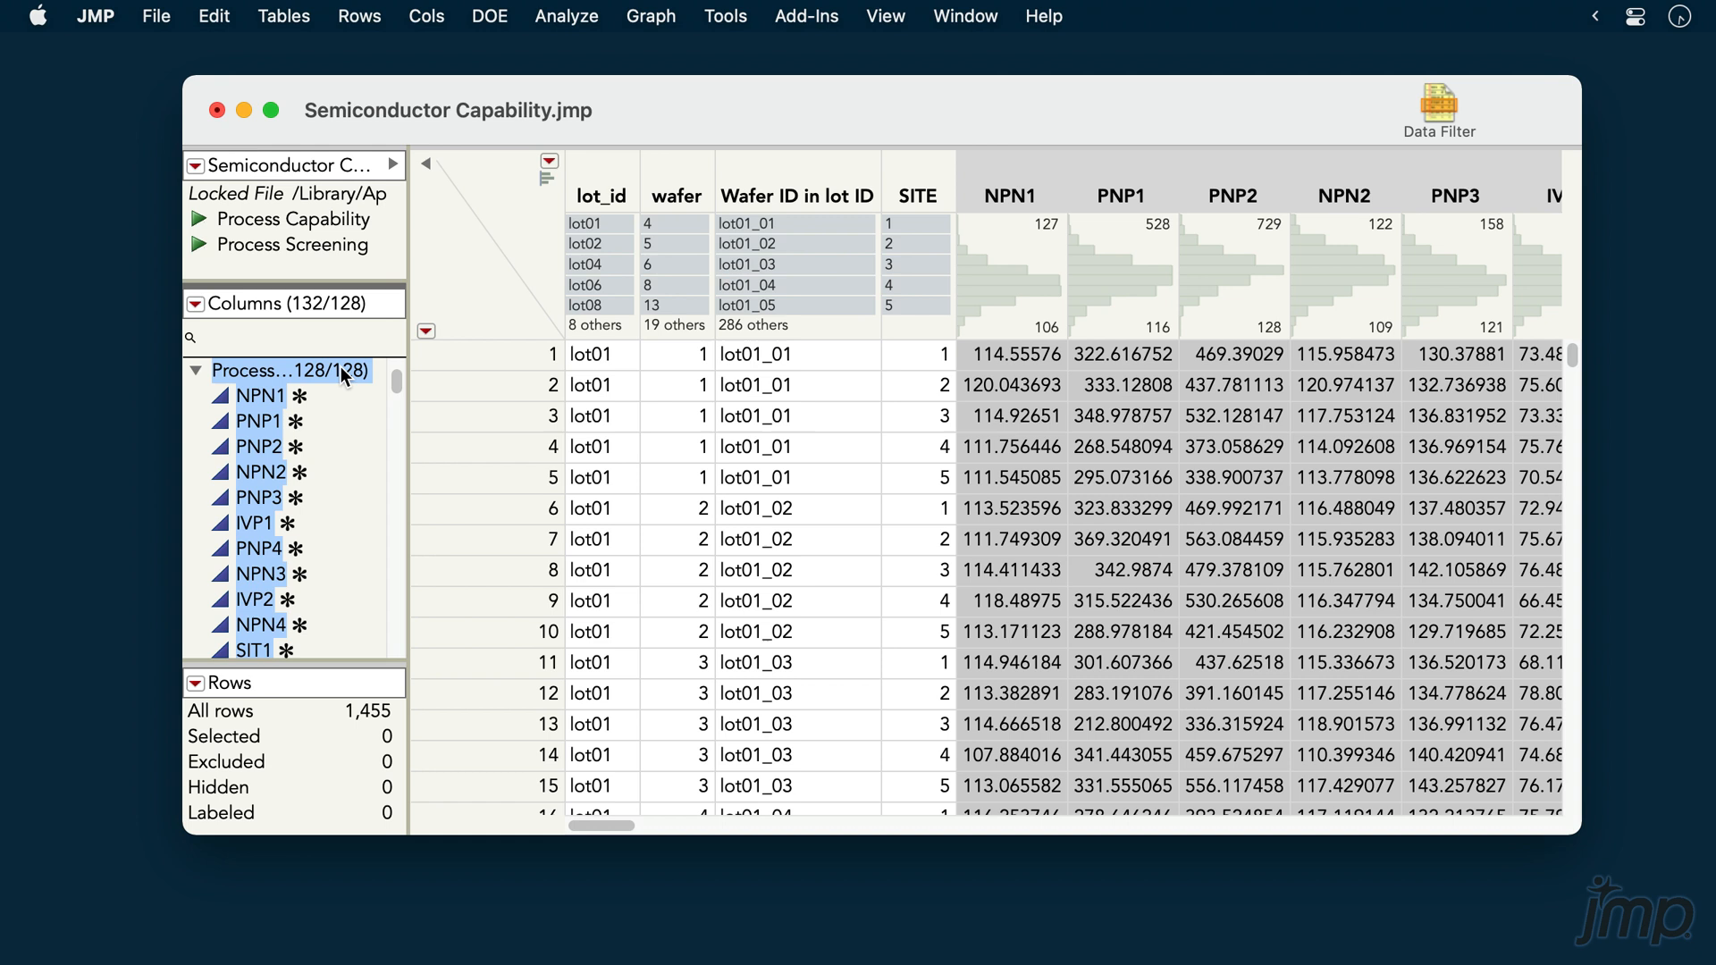
pyautogui.moveTo(304, 406)
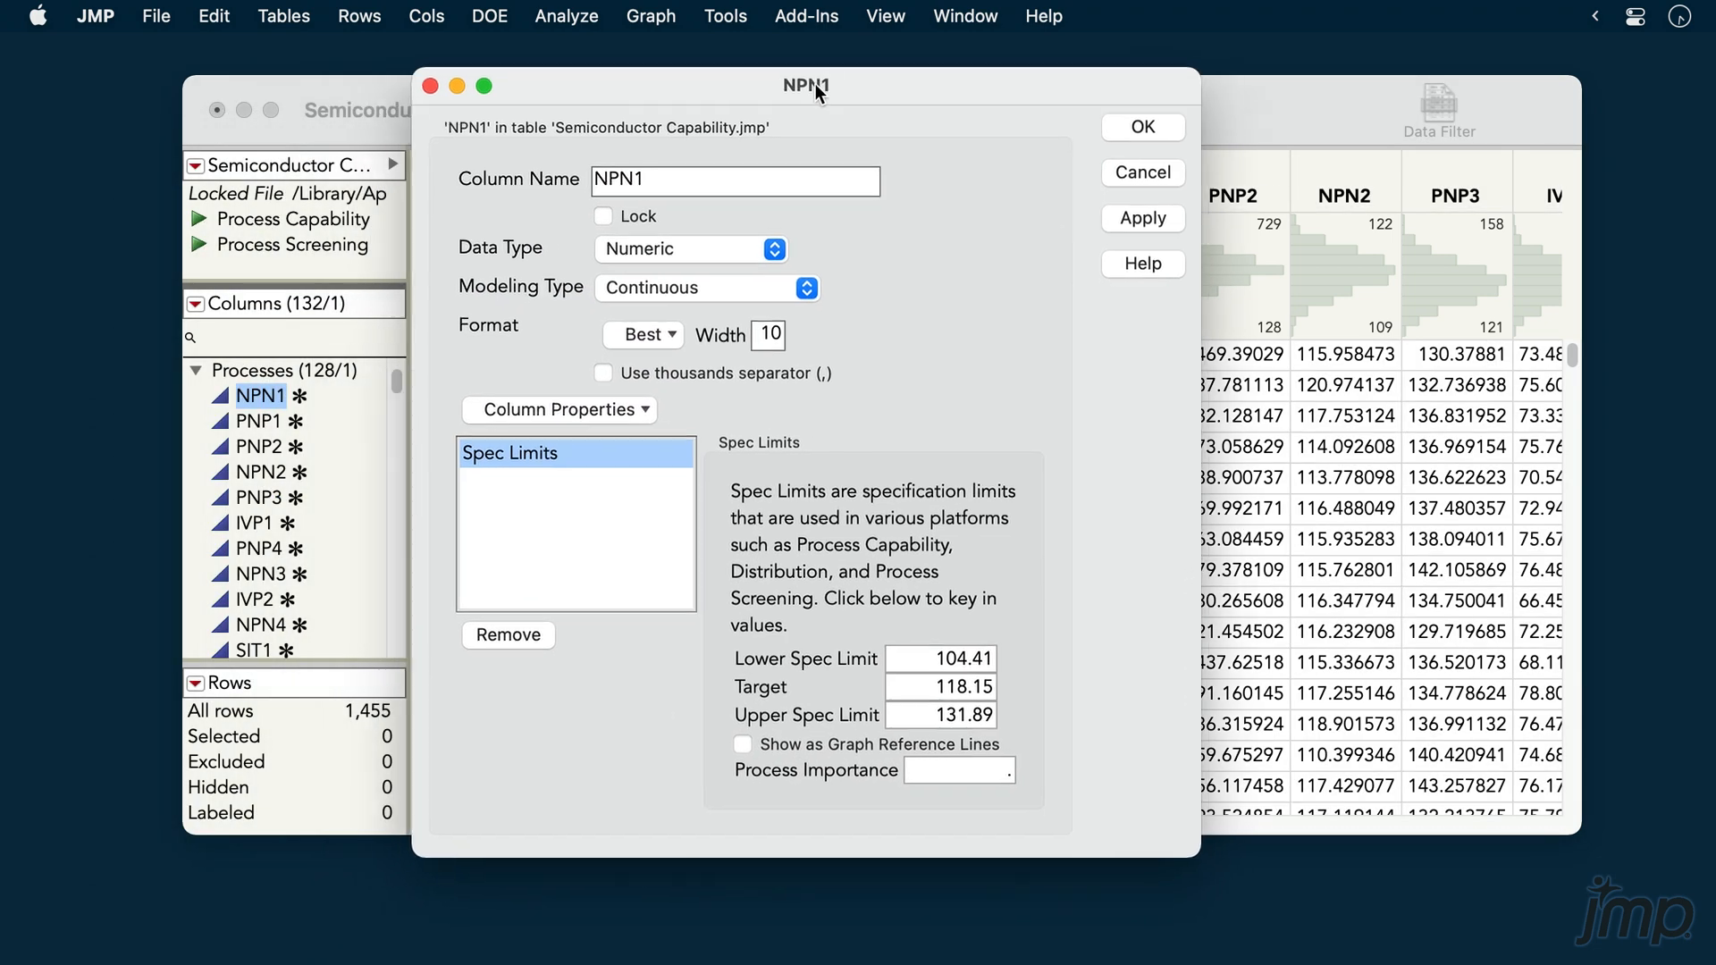
# Delete the Spec Limits property from NPN1 in Column Info and apply the change
pyautogui.moveTo(805, 86); pyautogui.dragTo(830, 79)
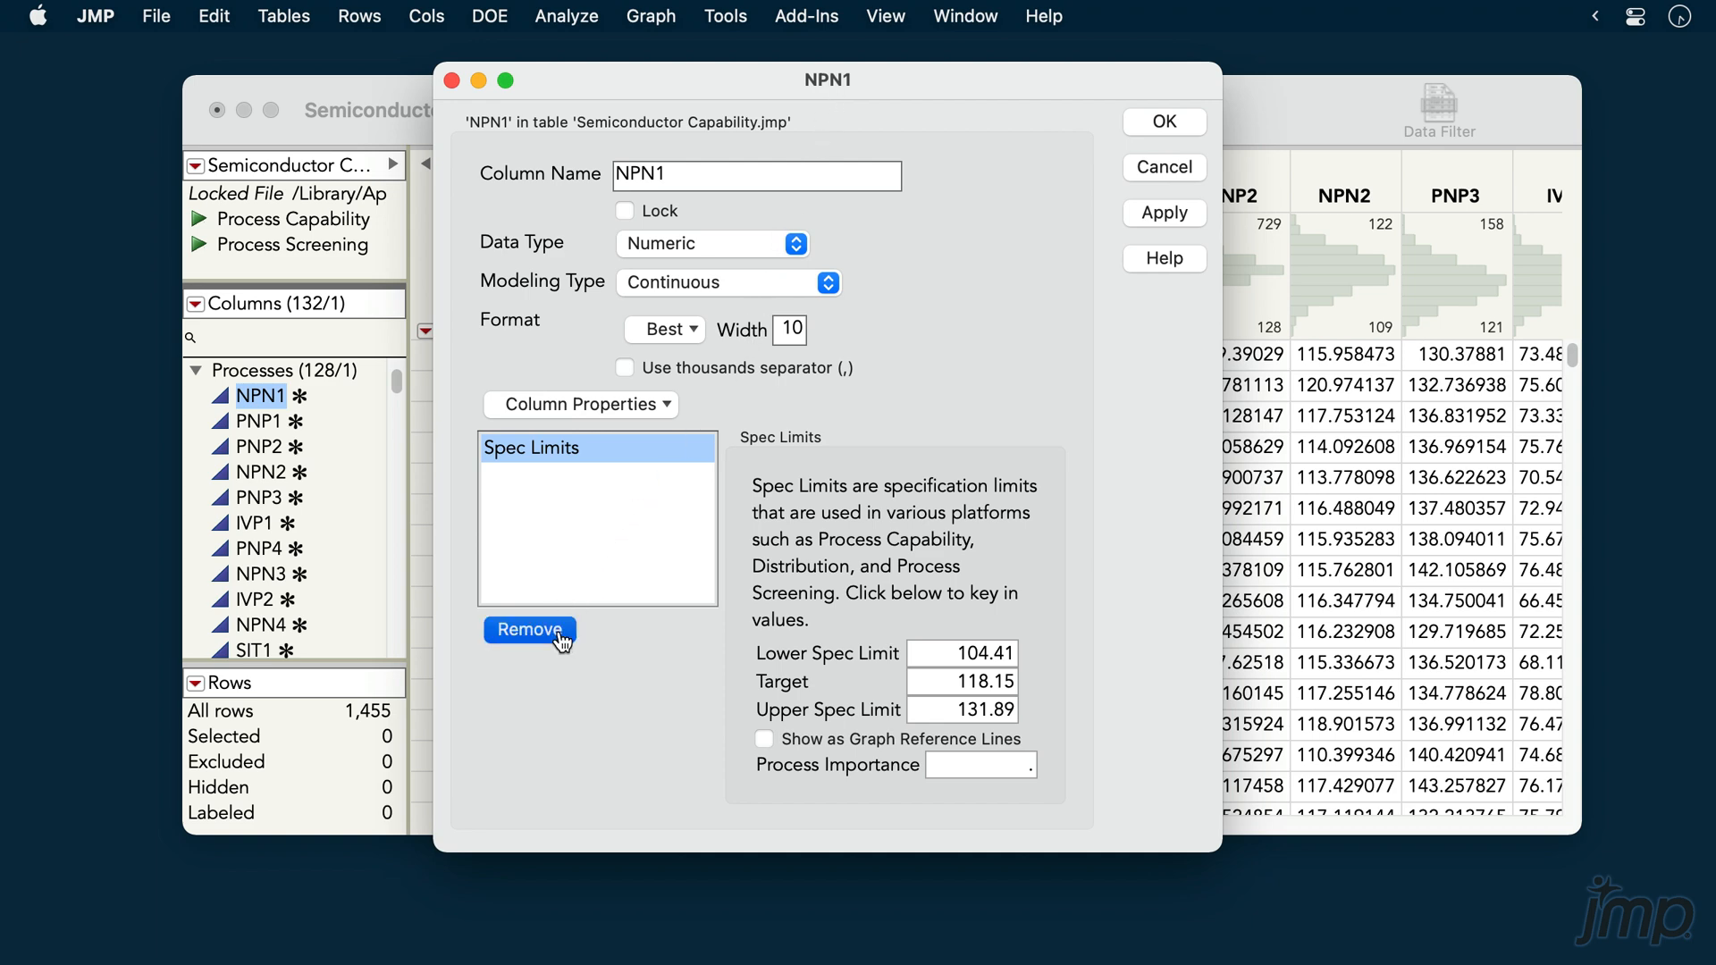
pyautogui.click(529, 629)
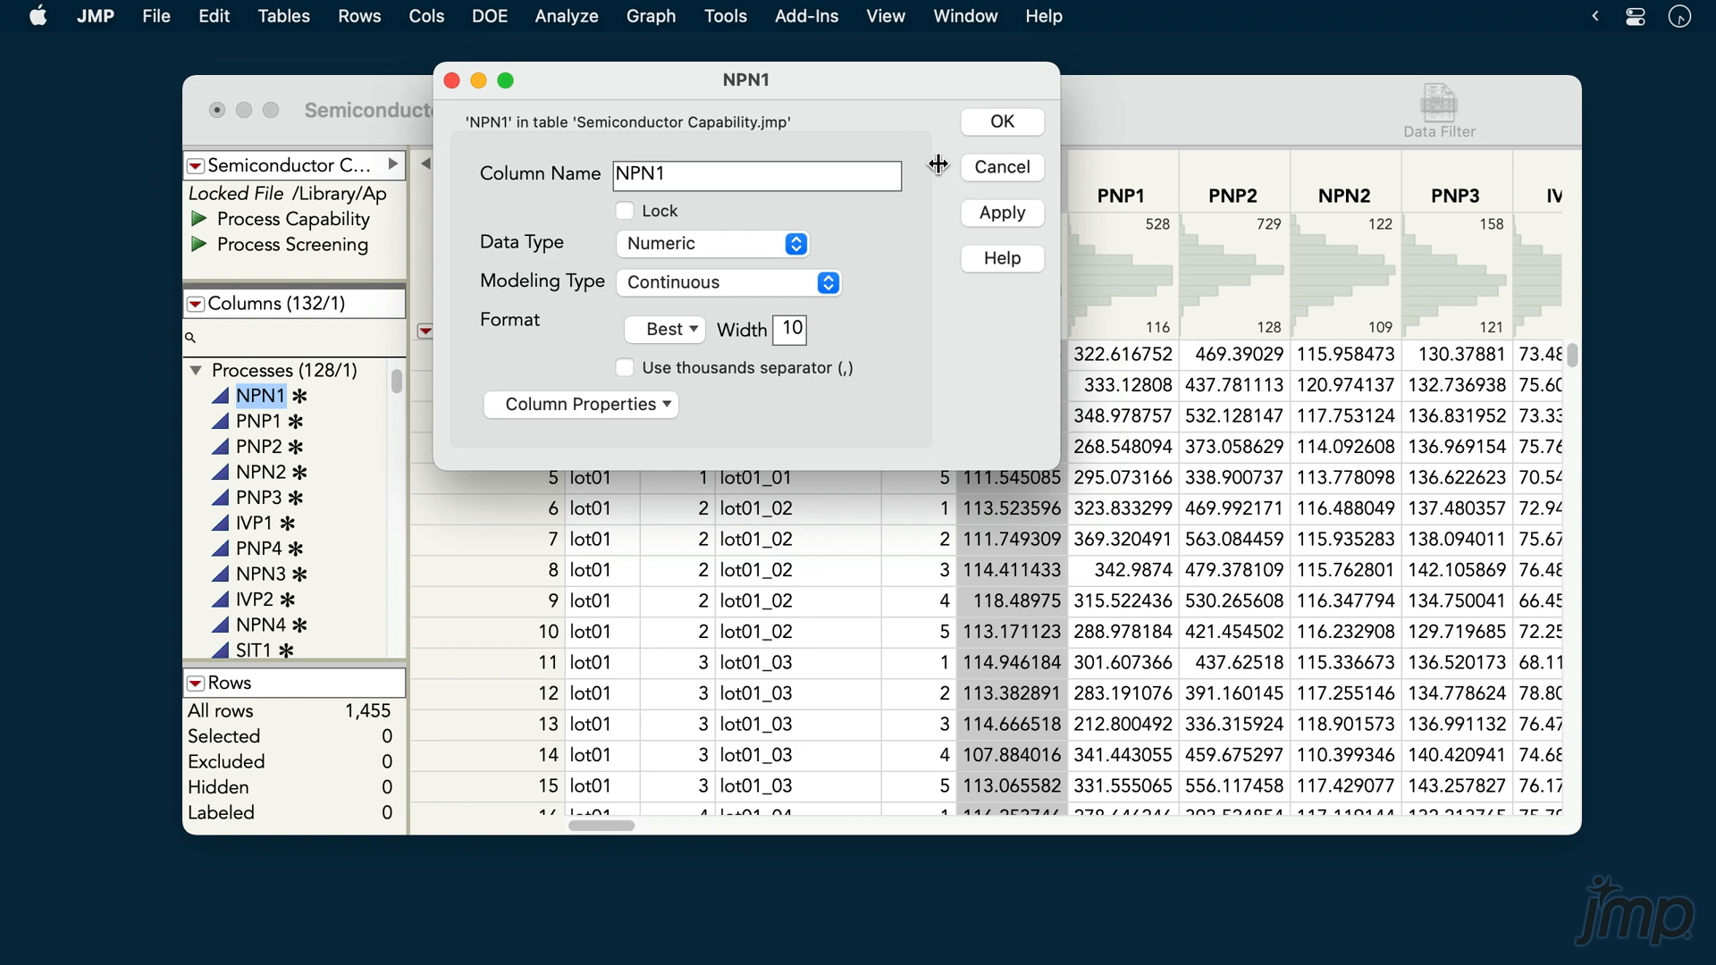
pyautogui.click(999, 119)
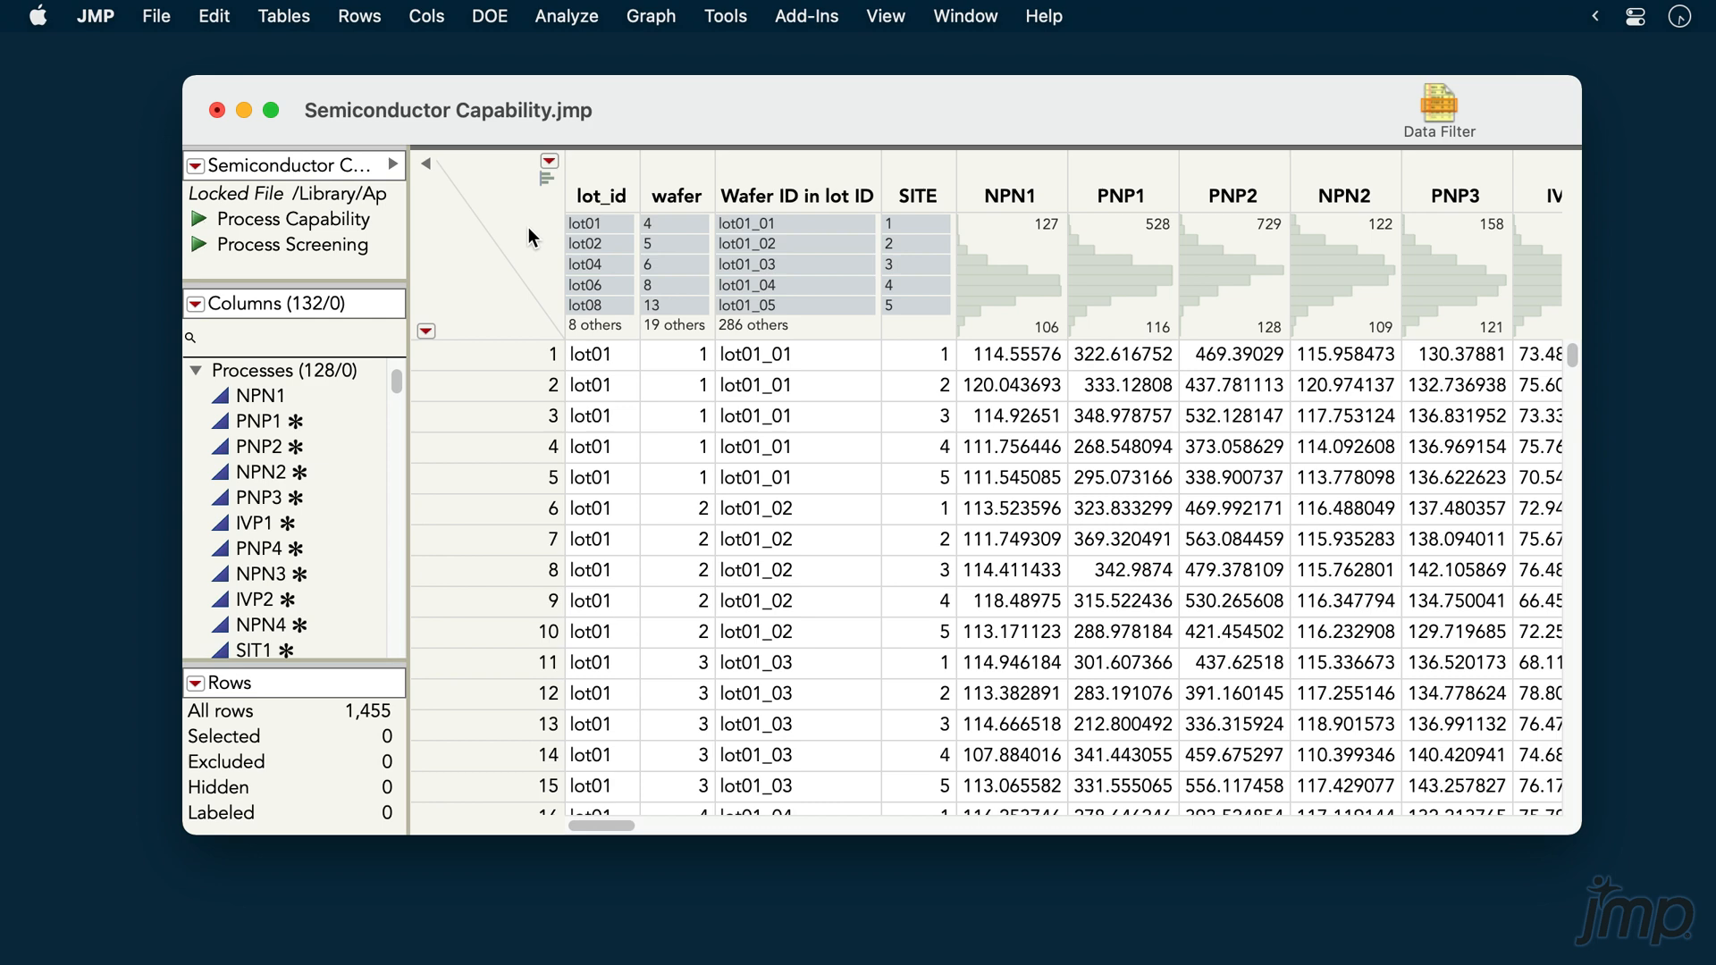
# Launch Process Capability from Analyze > Quality and Process and assign the process columns as Y, Process
pyautogui.click(567, 16)
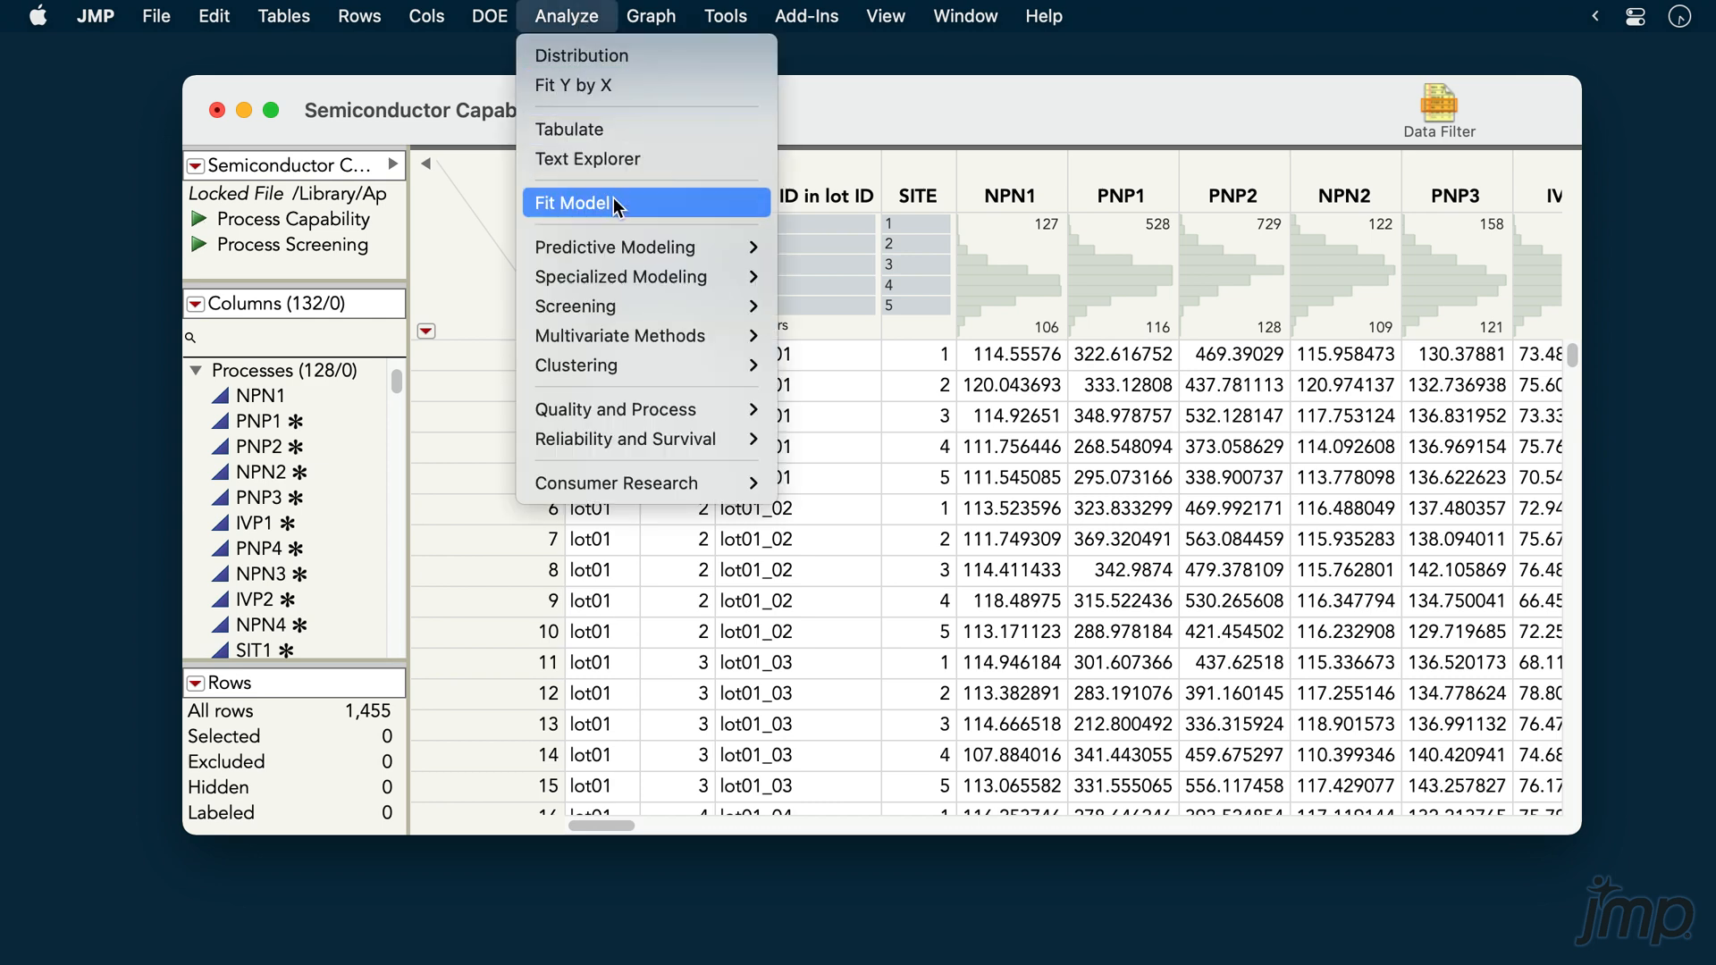
pyautogui.moveTo(615, 407)
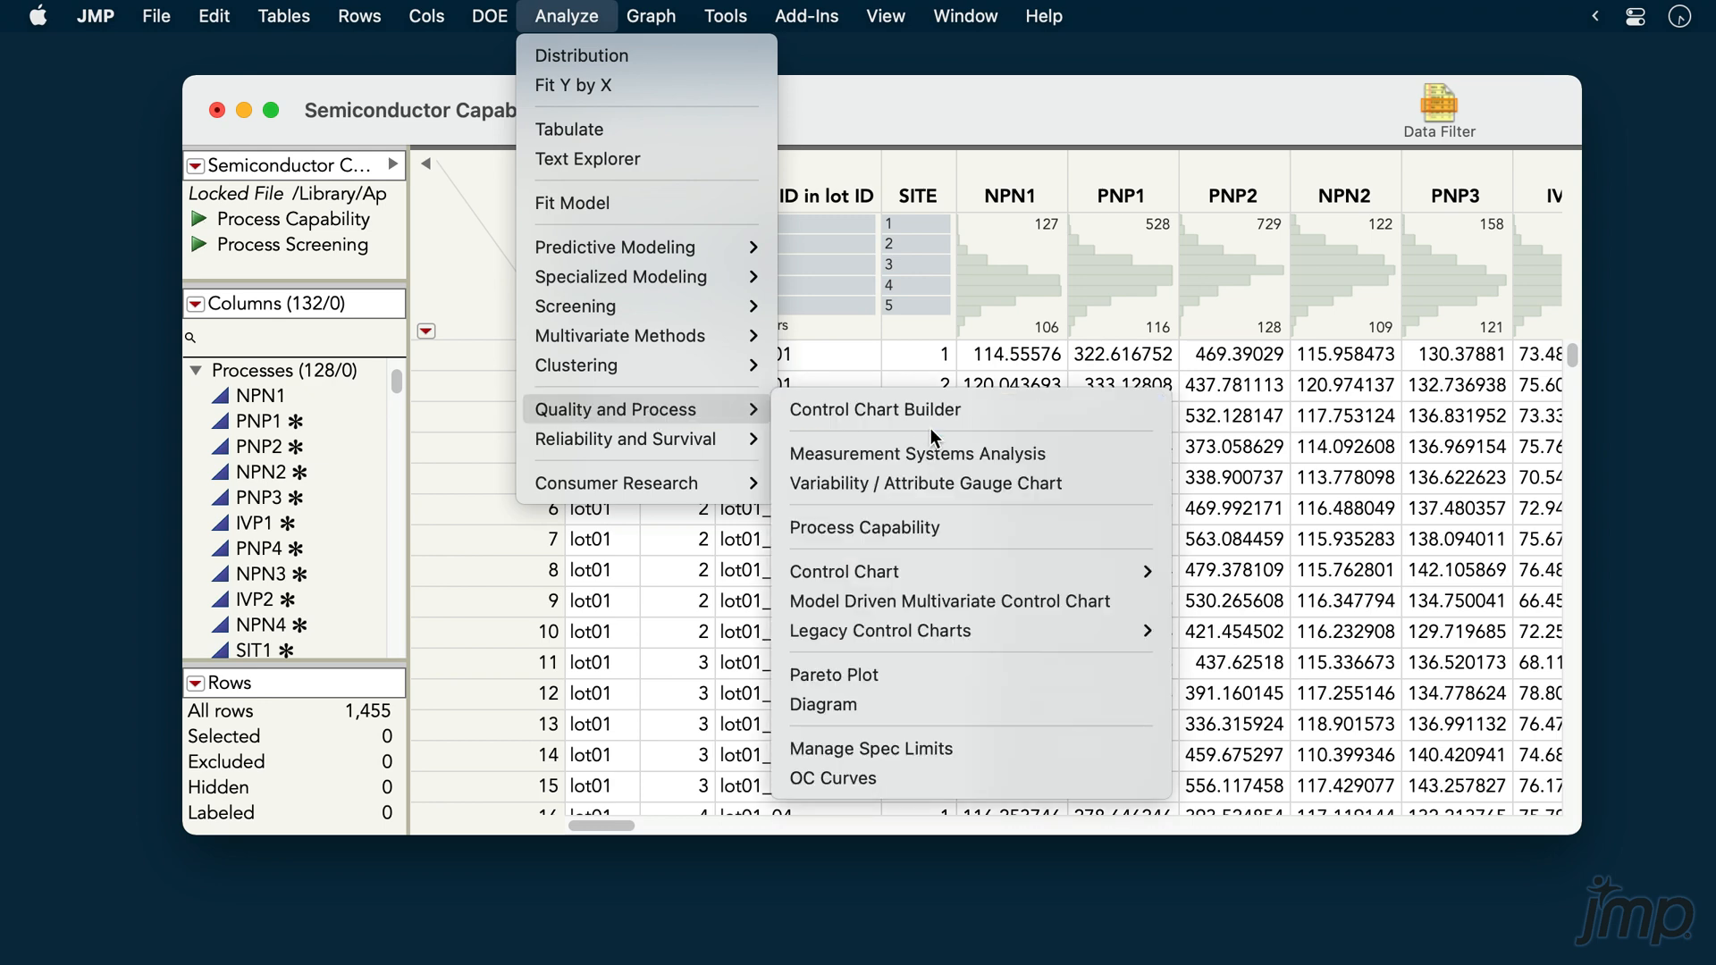
pyautogui.click(865, 528)
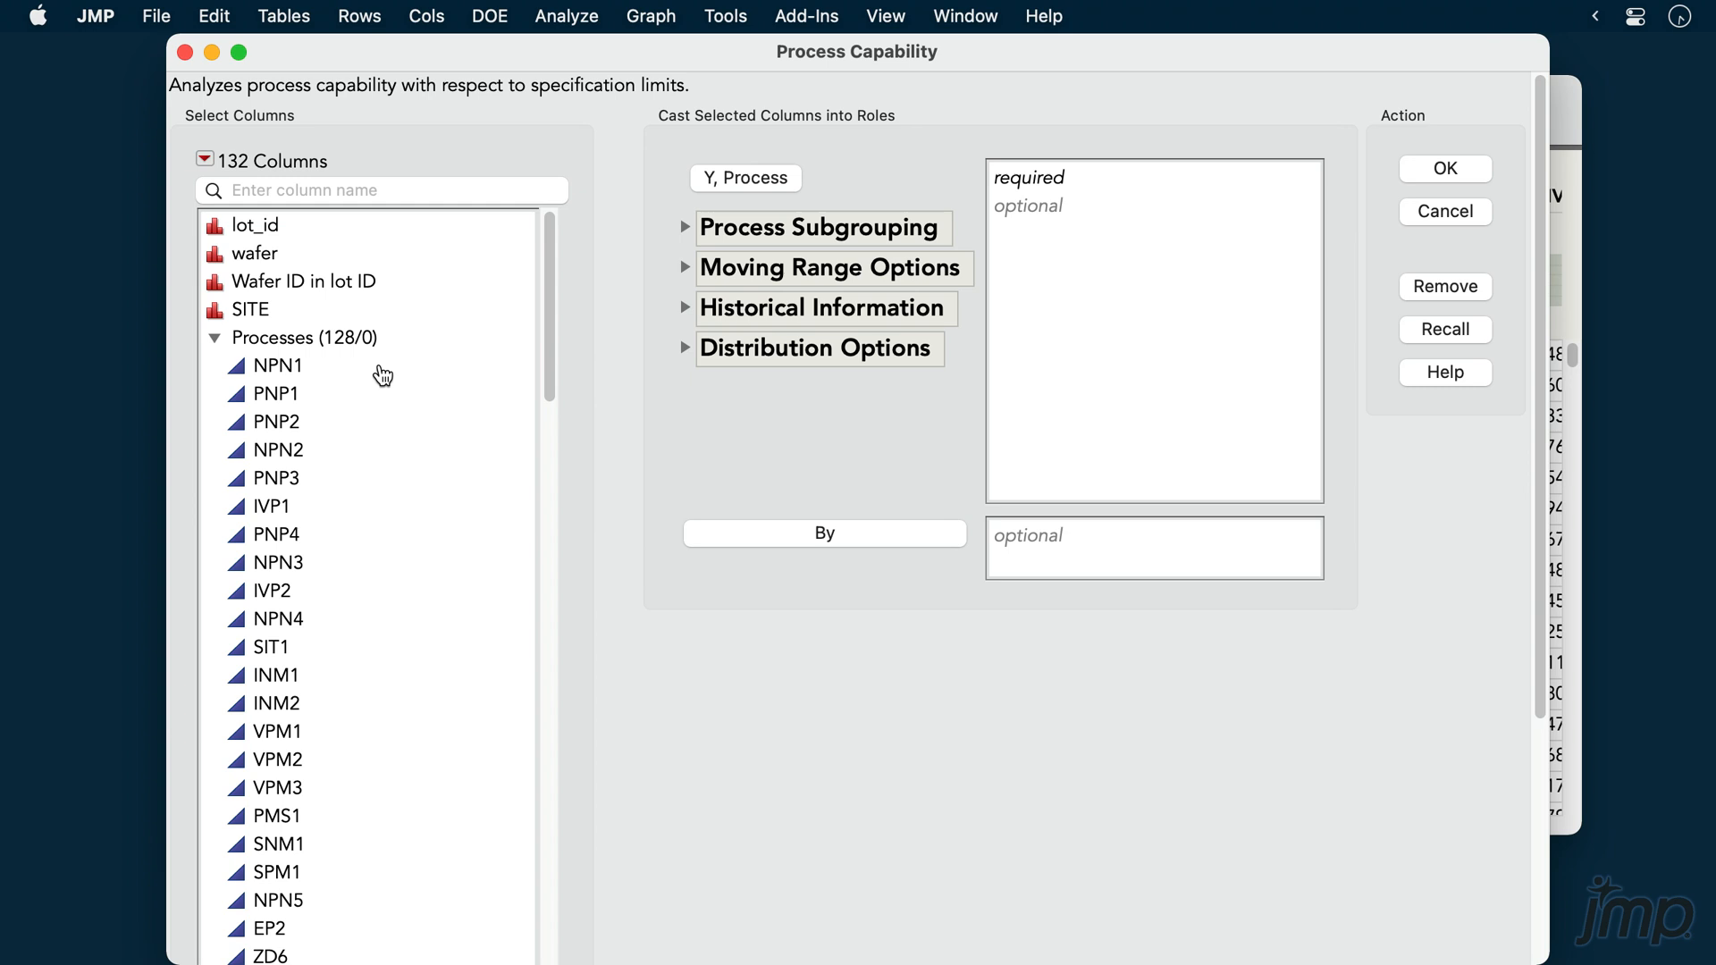
pyautogui.click(277, 365)
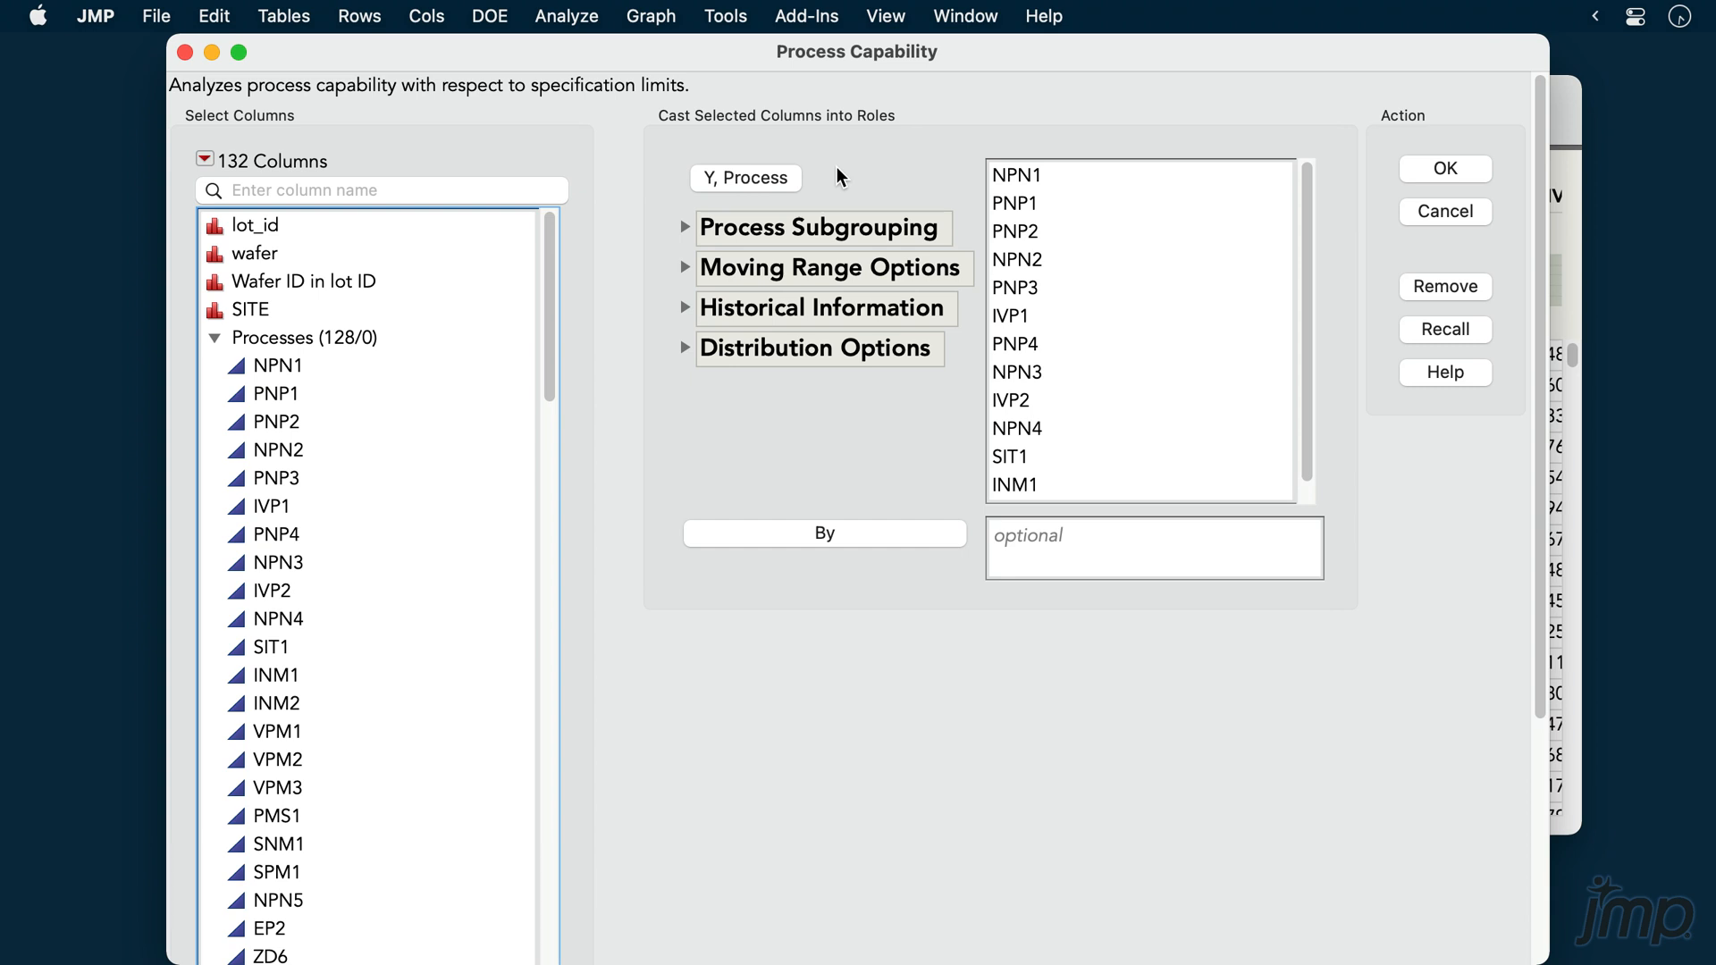
pyautogui.moveTo(684, 230)
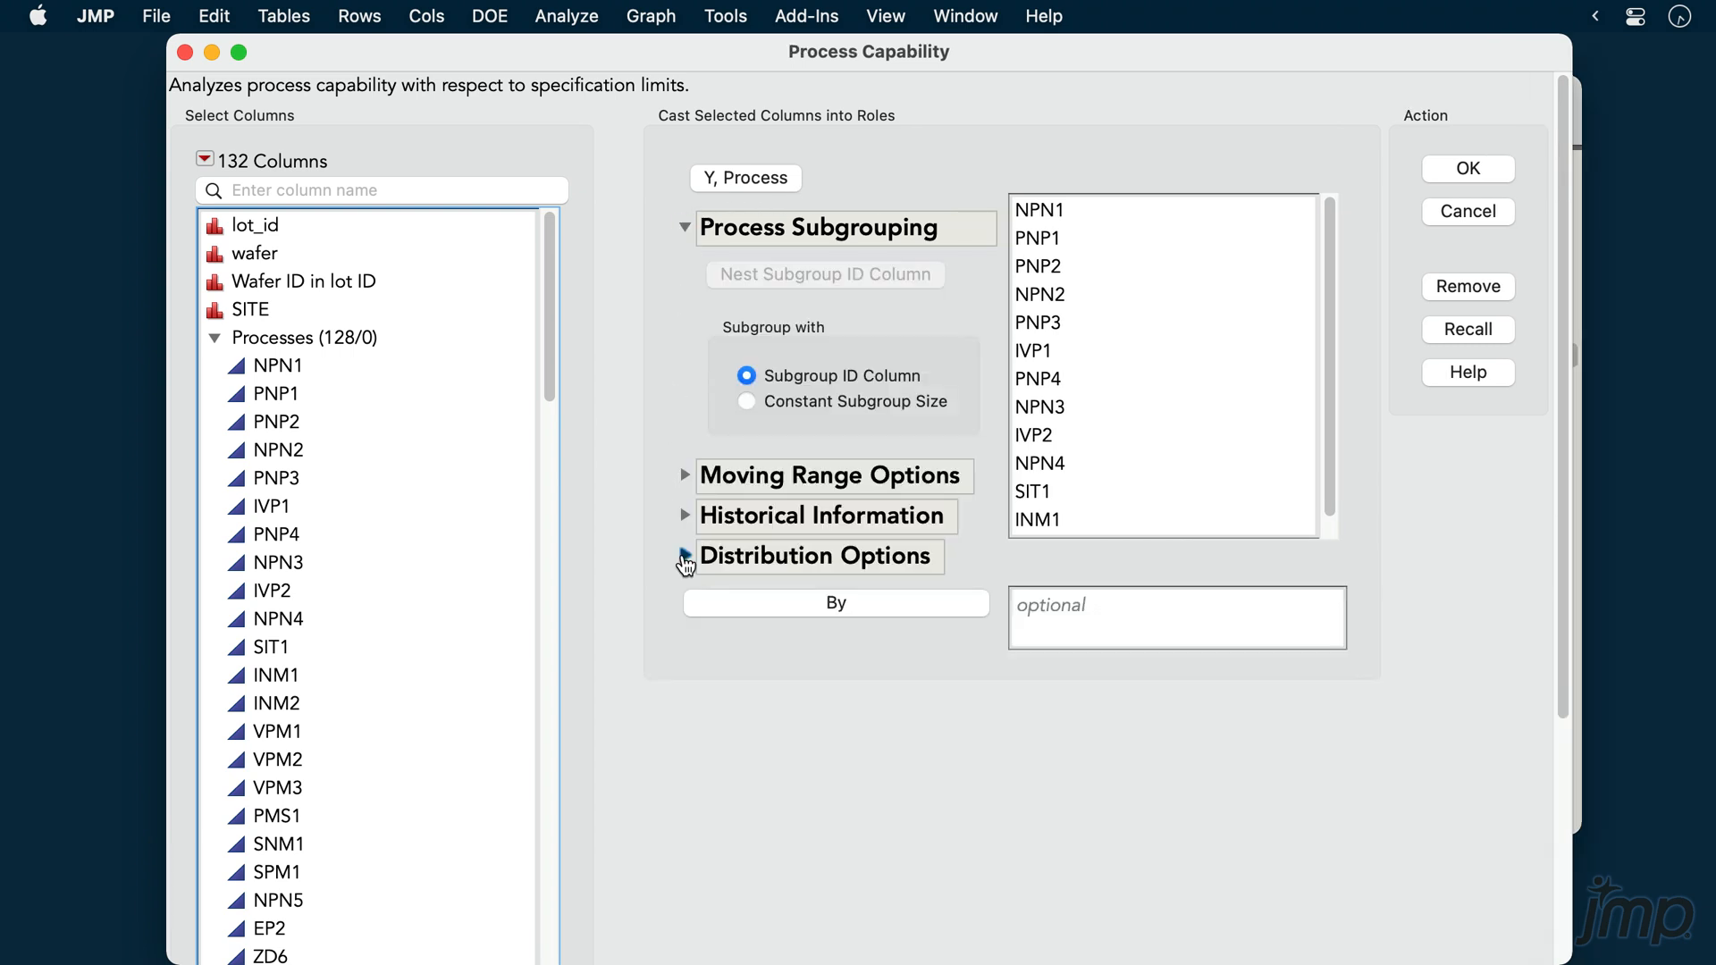
pyautogui.click(685, 556)
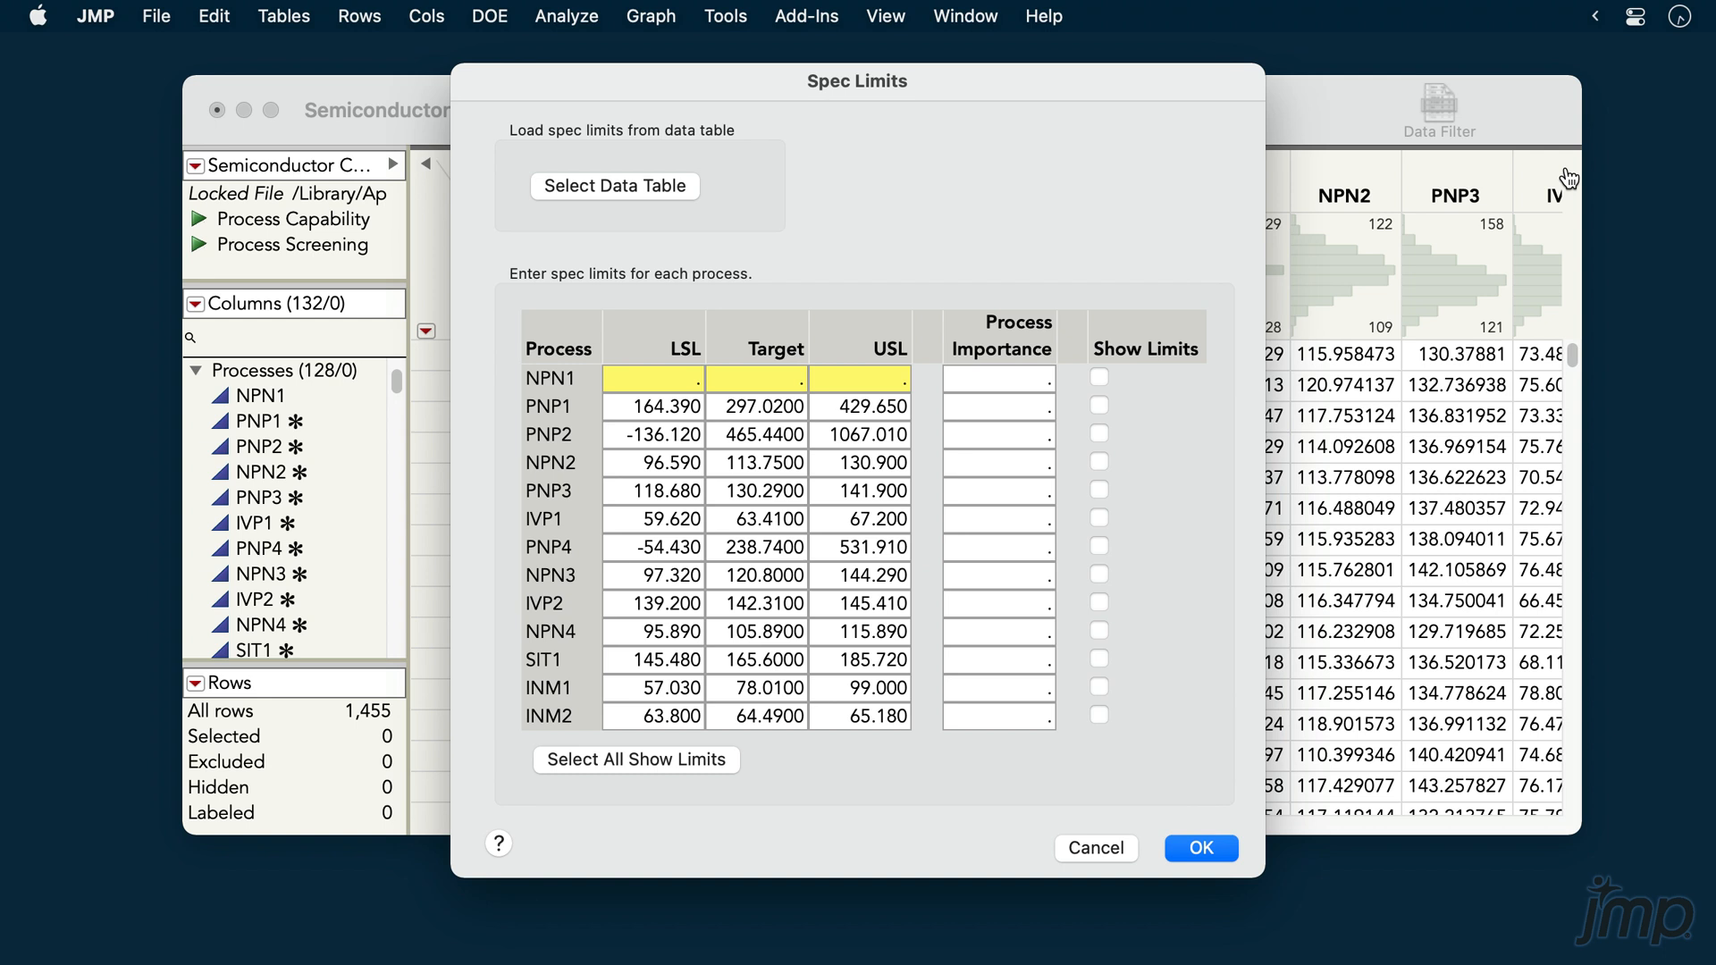
# Enter NPN1's LSL 104.41, target 118.15 and USL 131.89 and run the capability analysis
pyautogui.click(651, 378)
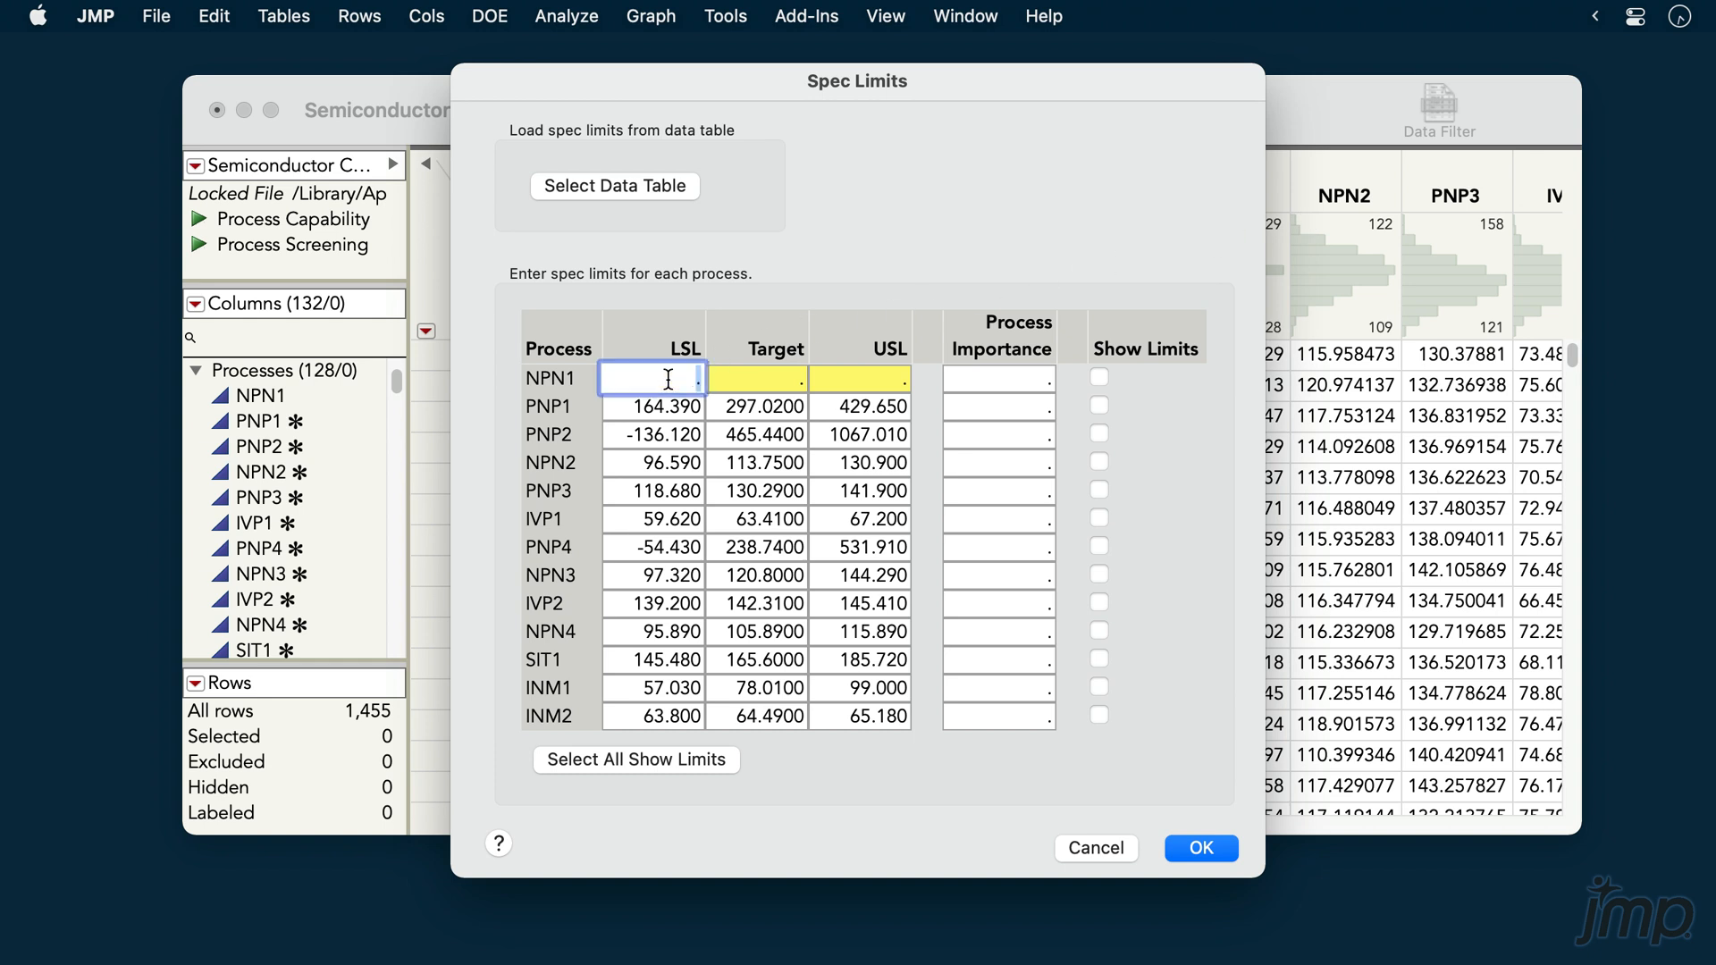
pyautogui.write('104.41')
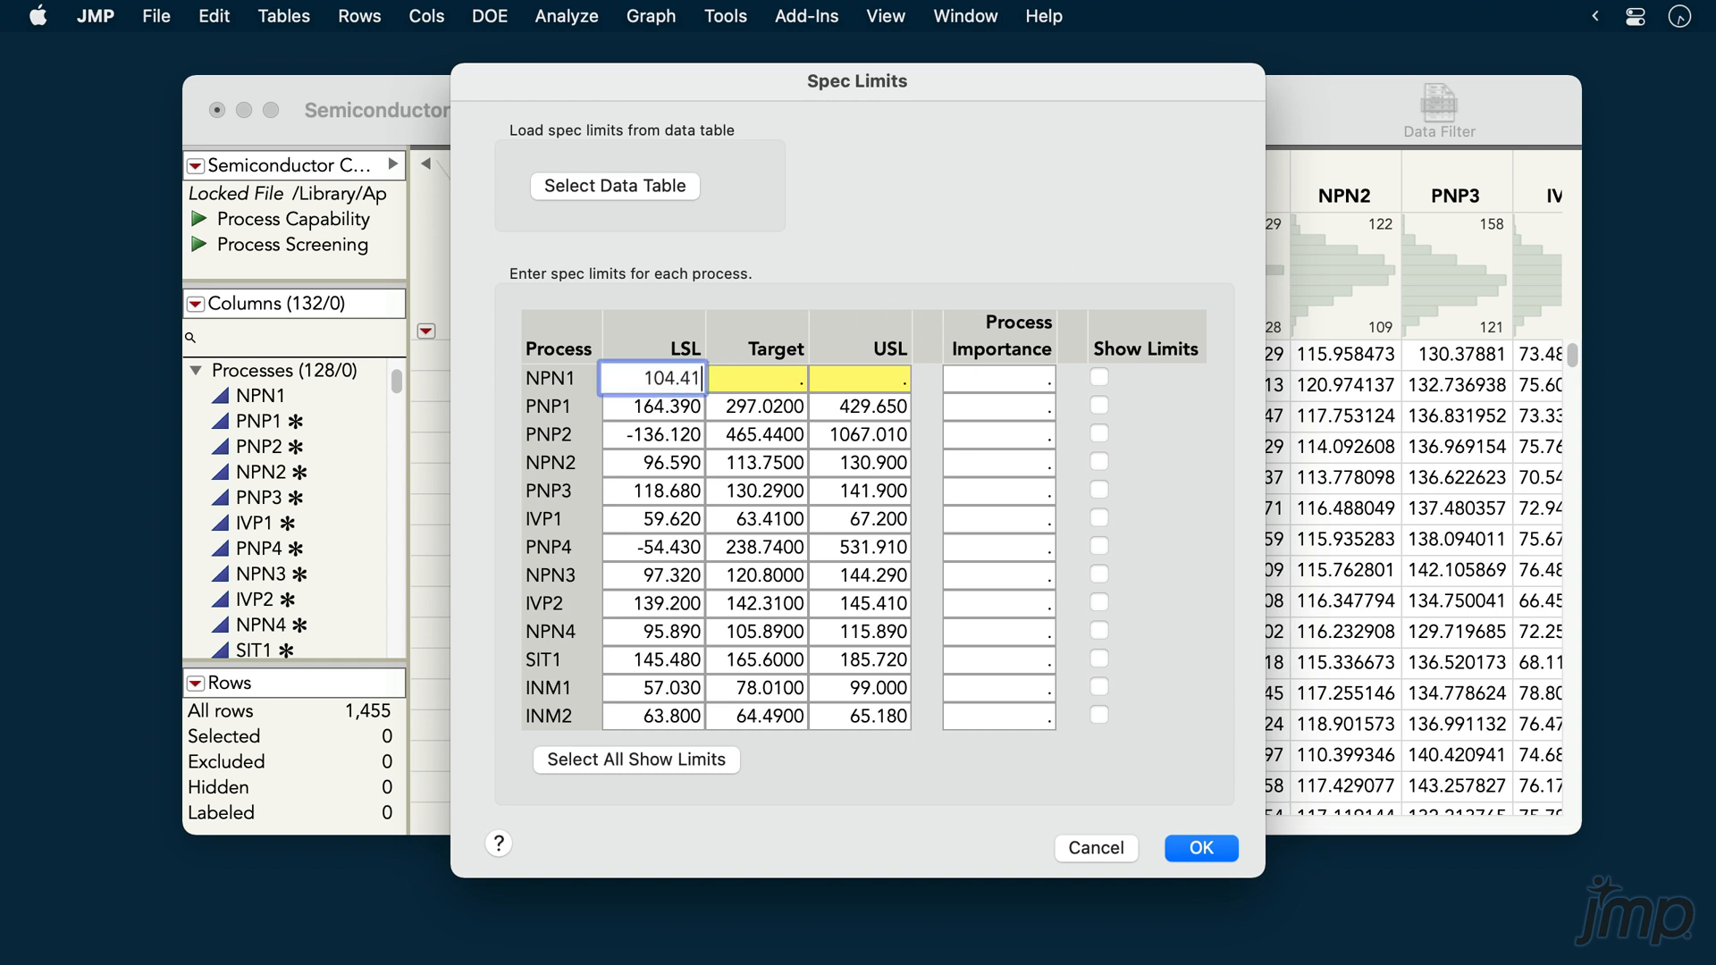
pyautogui.write('118.1500')
pyautogui.click(860, 379)
pyautogui.write('131.890')
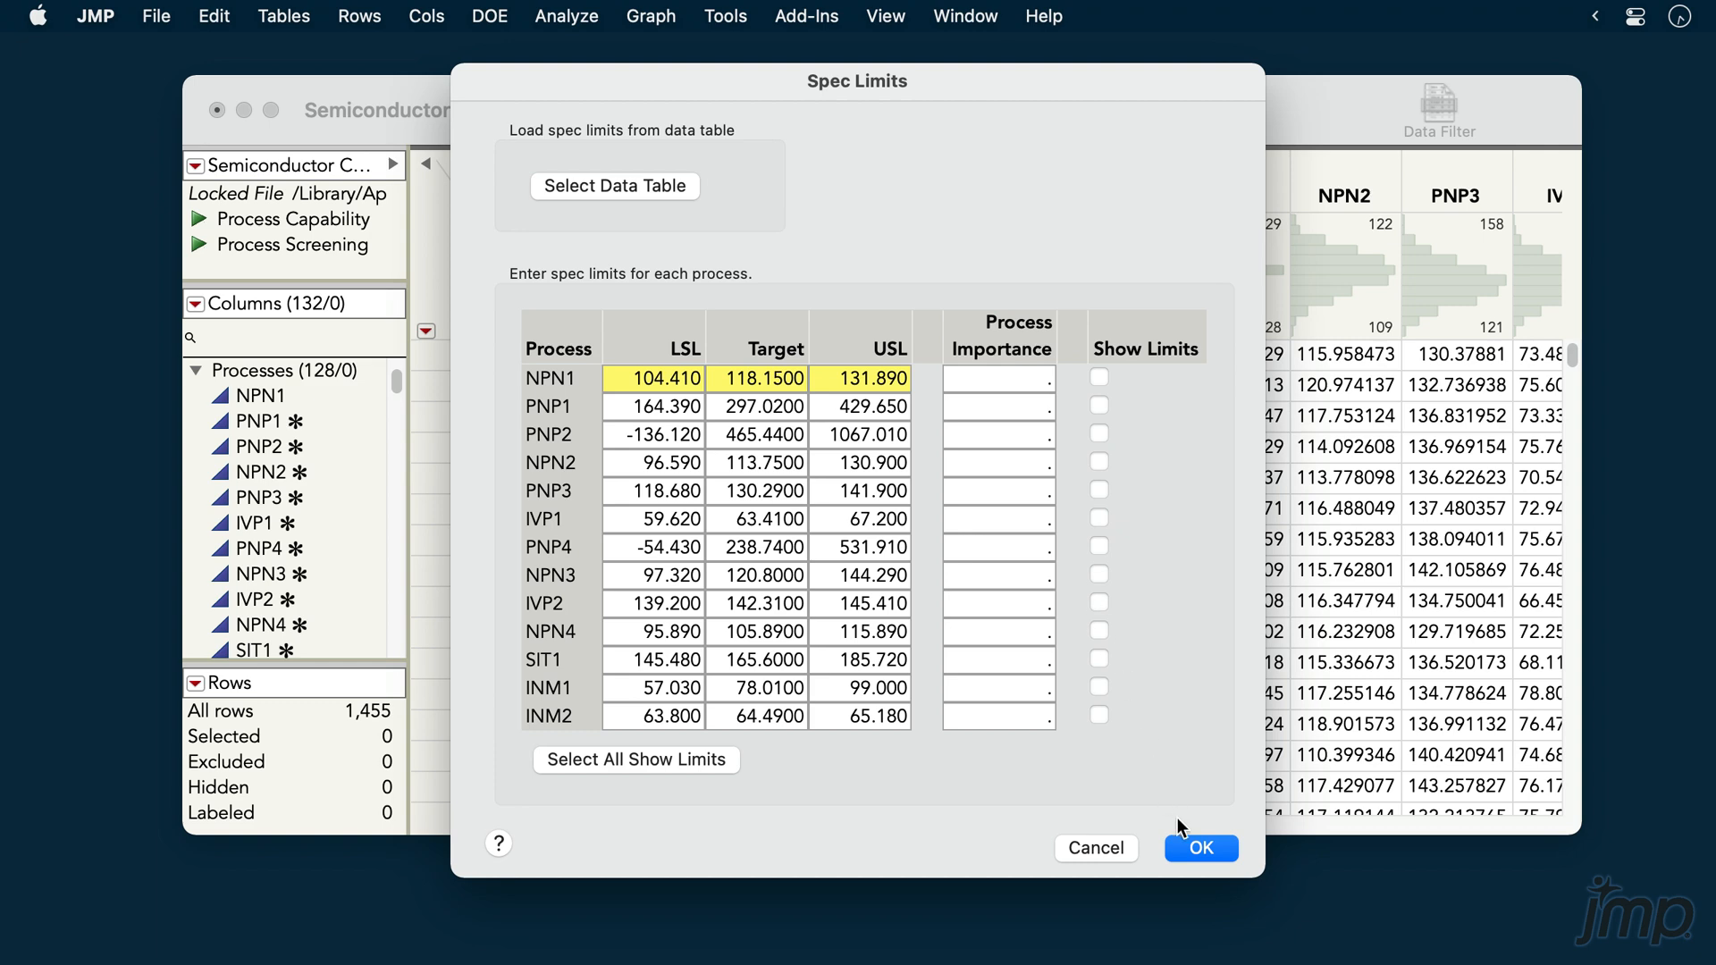
pyautogui.click(1200, 847)
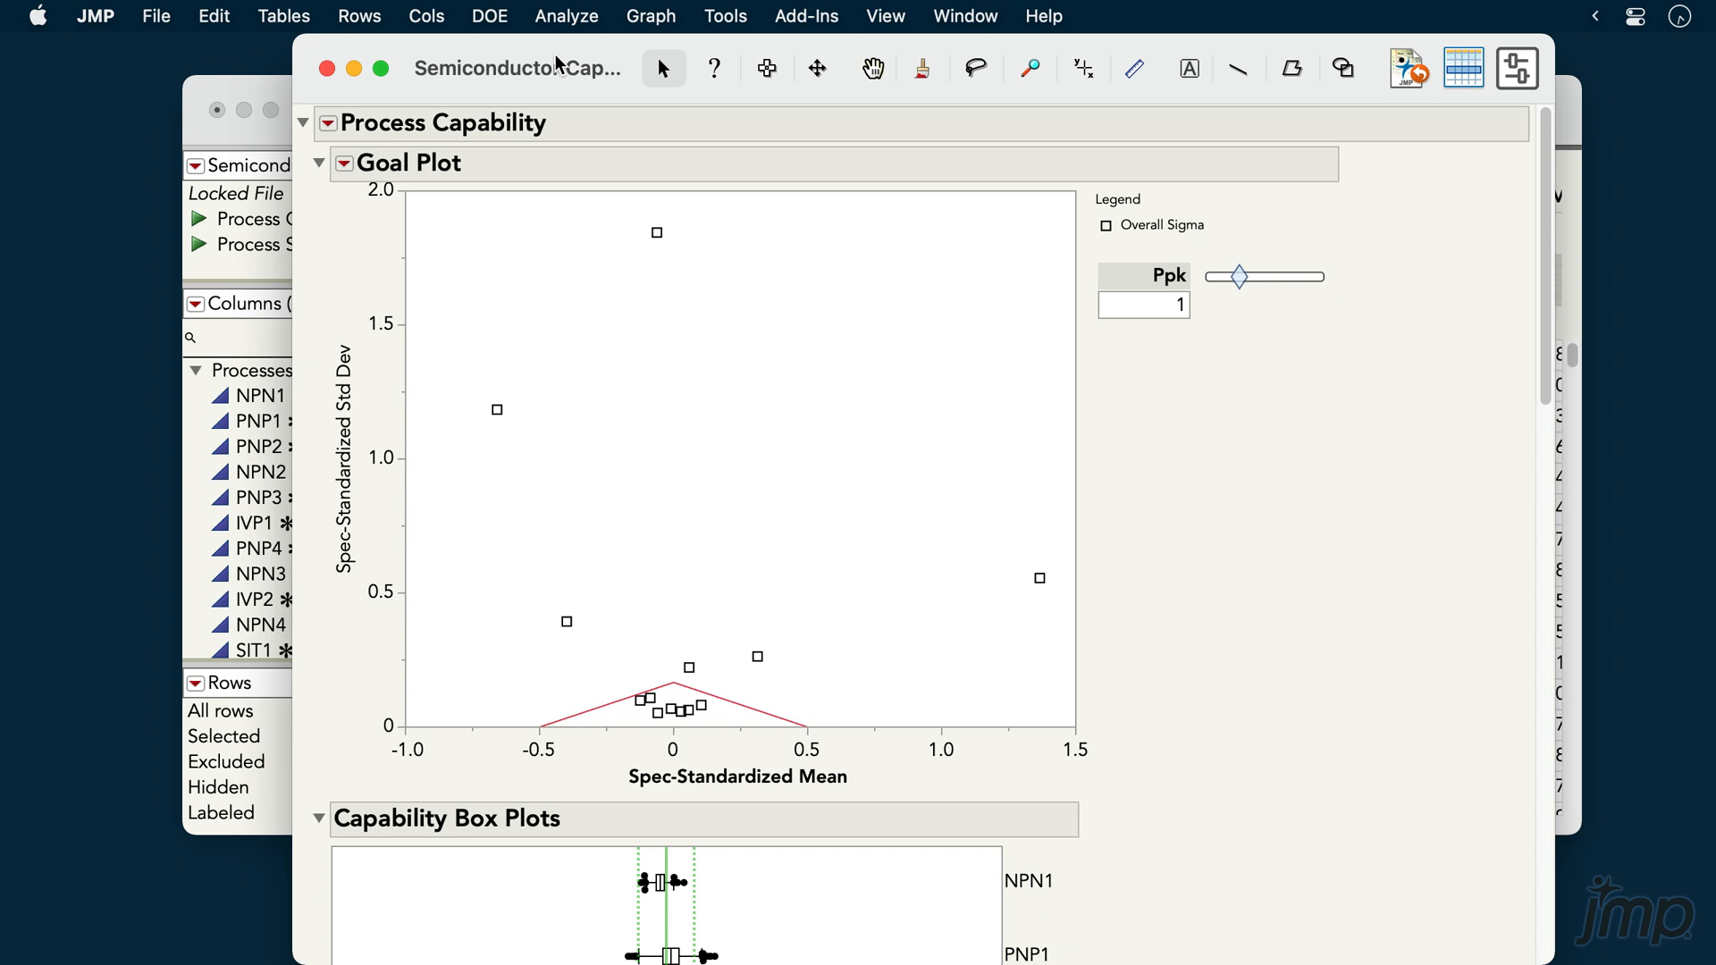
pyautogui.moveTo(1155, 250)
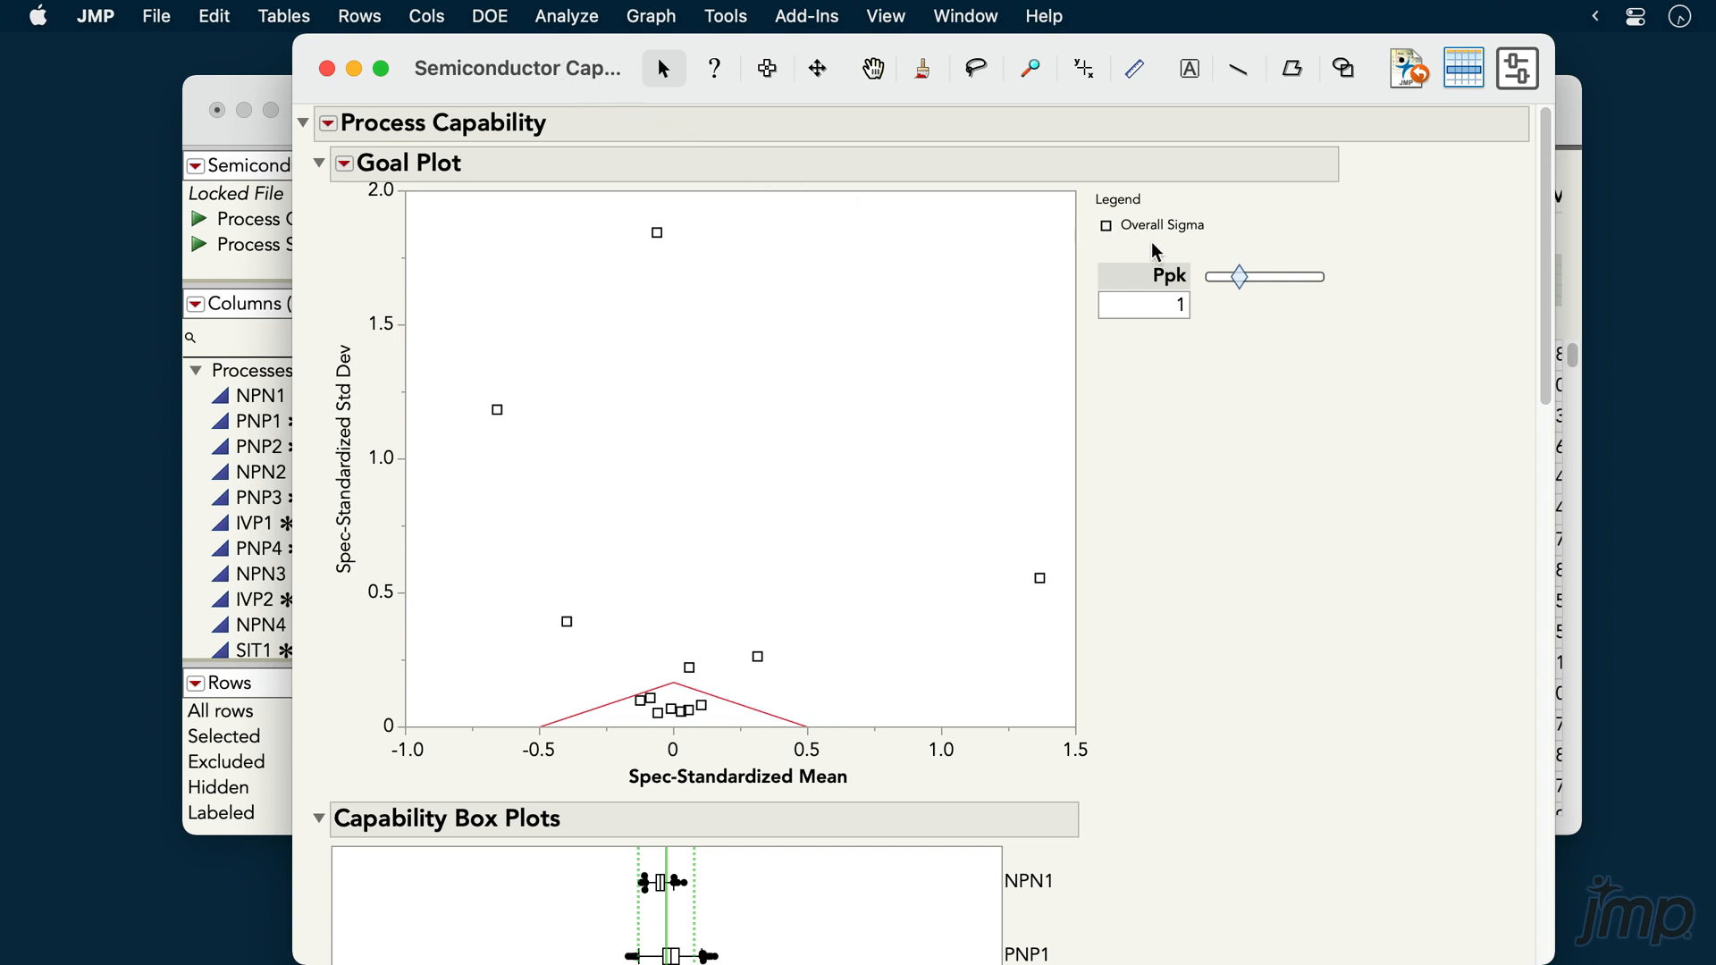
# Vary the Goal Plot's Ppk goal down to about 0.74 and 0.55, then up to 1.0273
pyautogui.click(1143, 304)
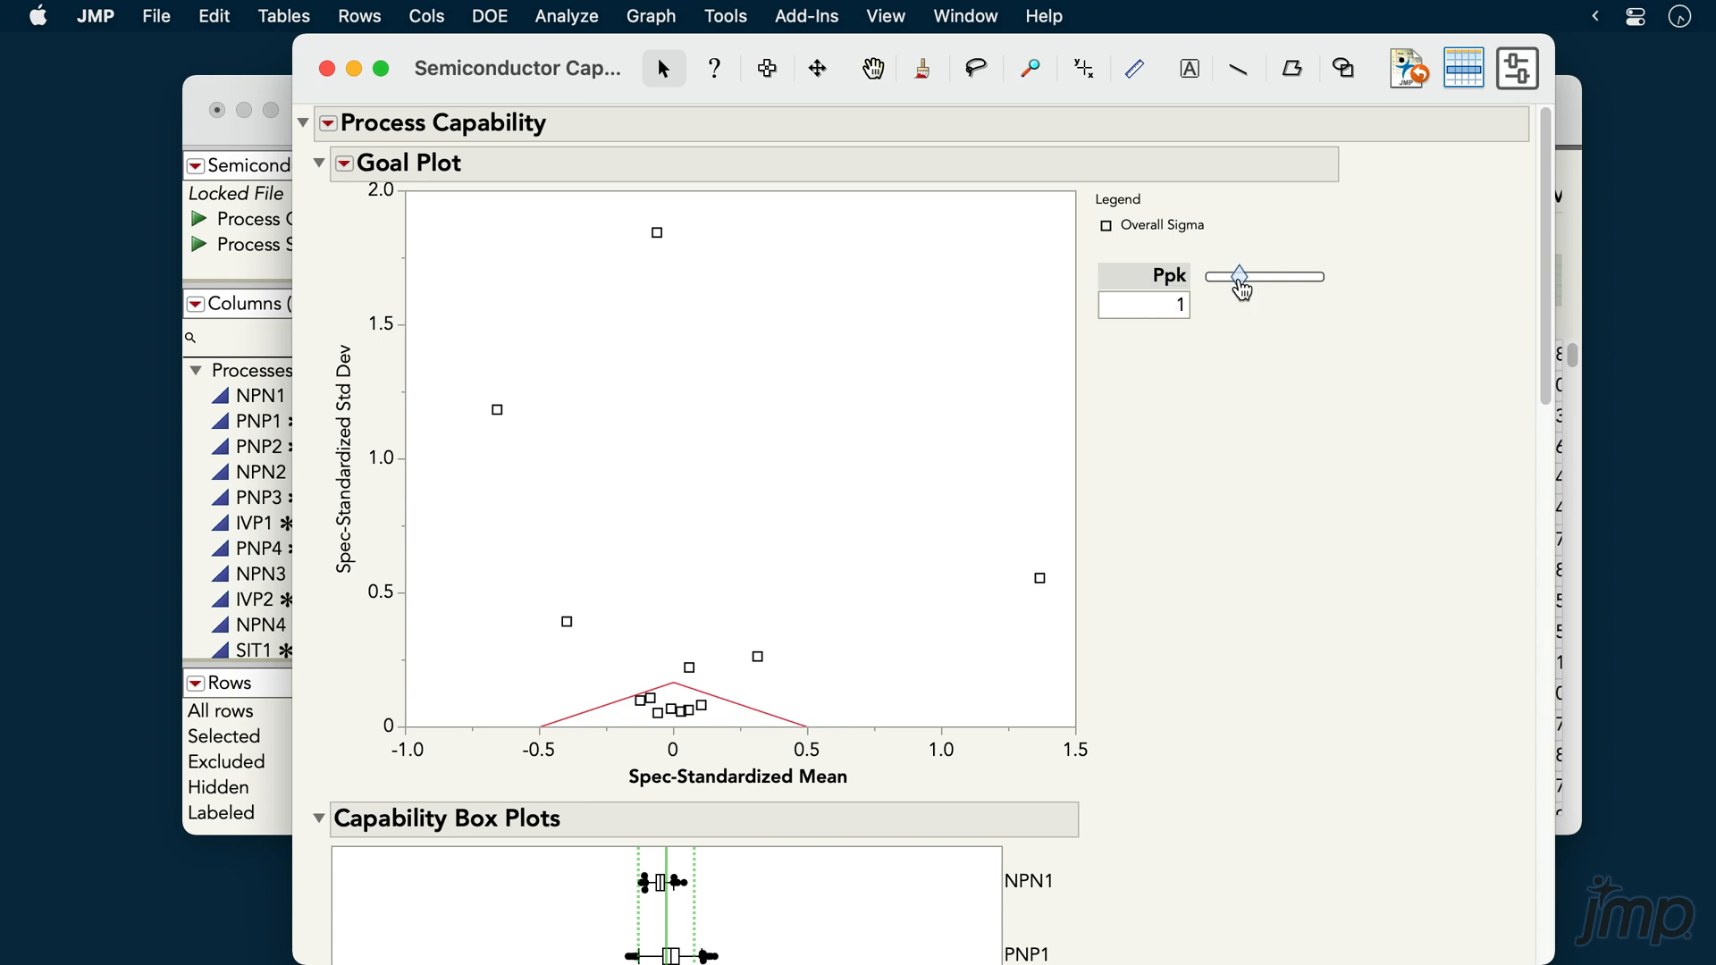
pyautogui.moveTo(1238, 275); pyautogui.dragTo(1226, 276)
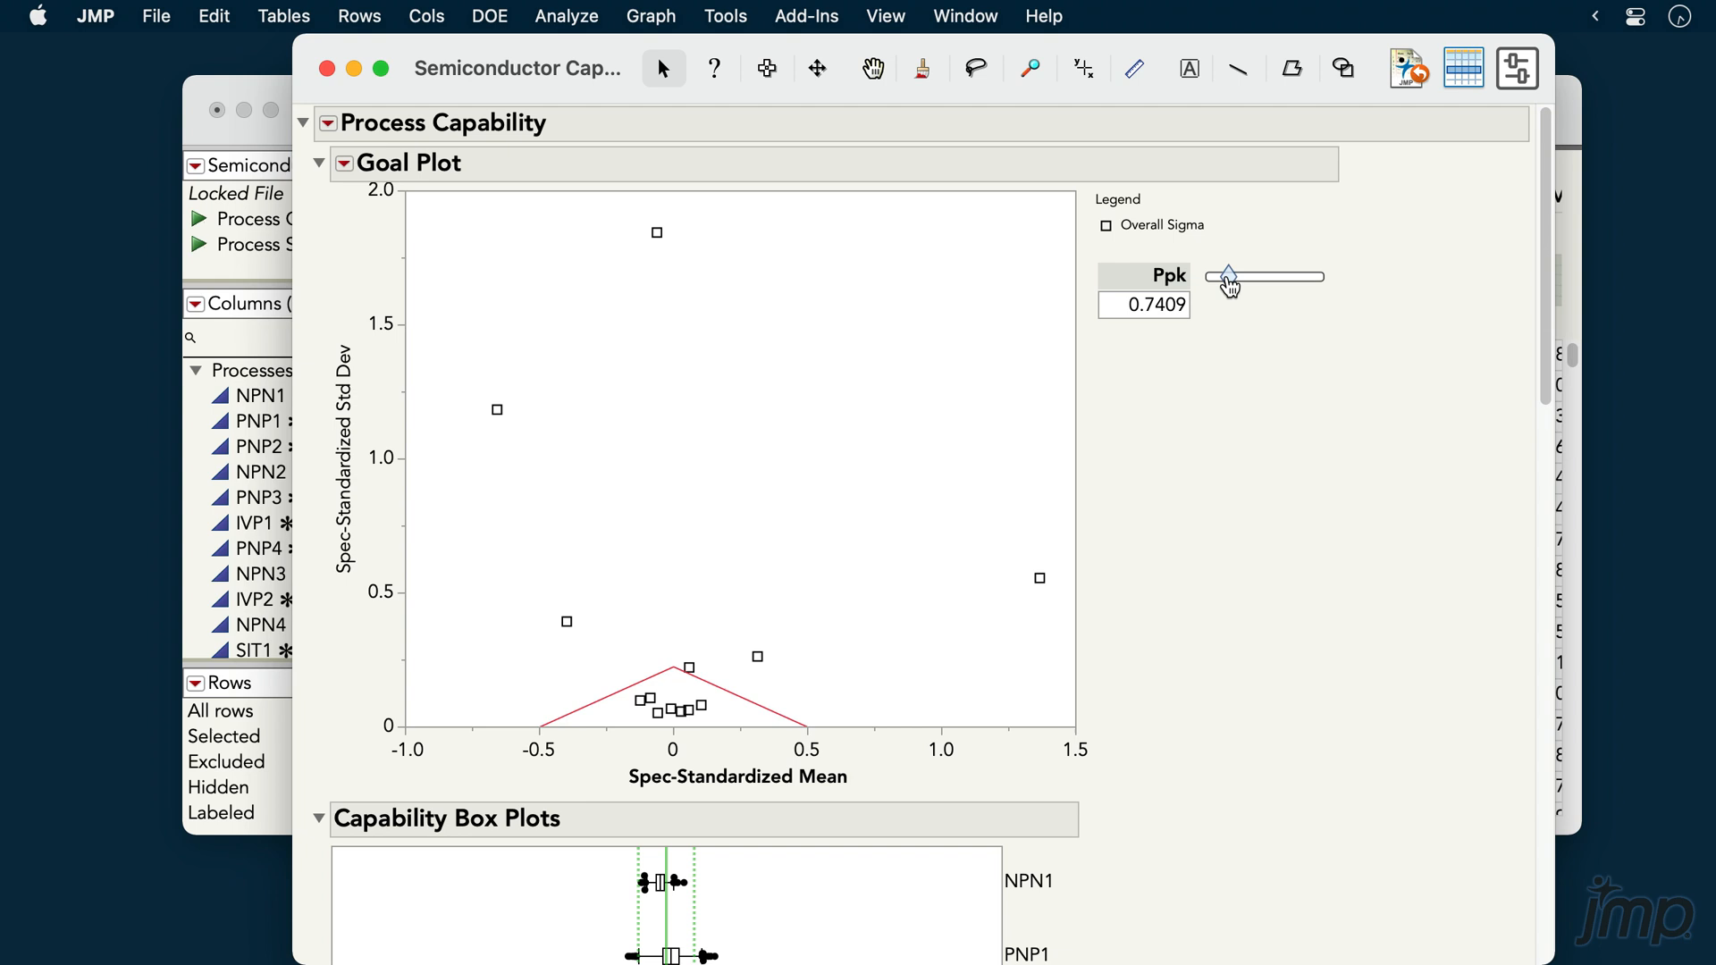
pyautogui.moveTo(1228, 279); pyautogui.dragTo(1221, 279)
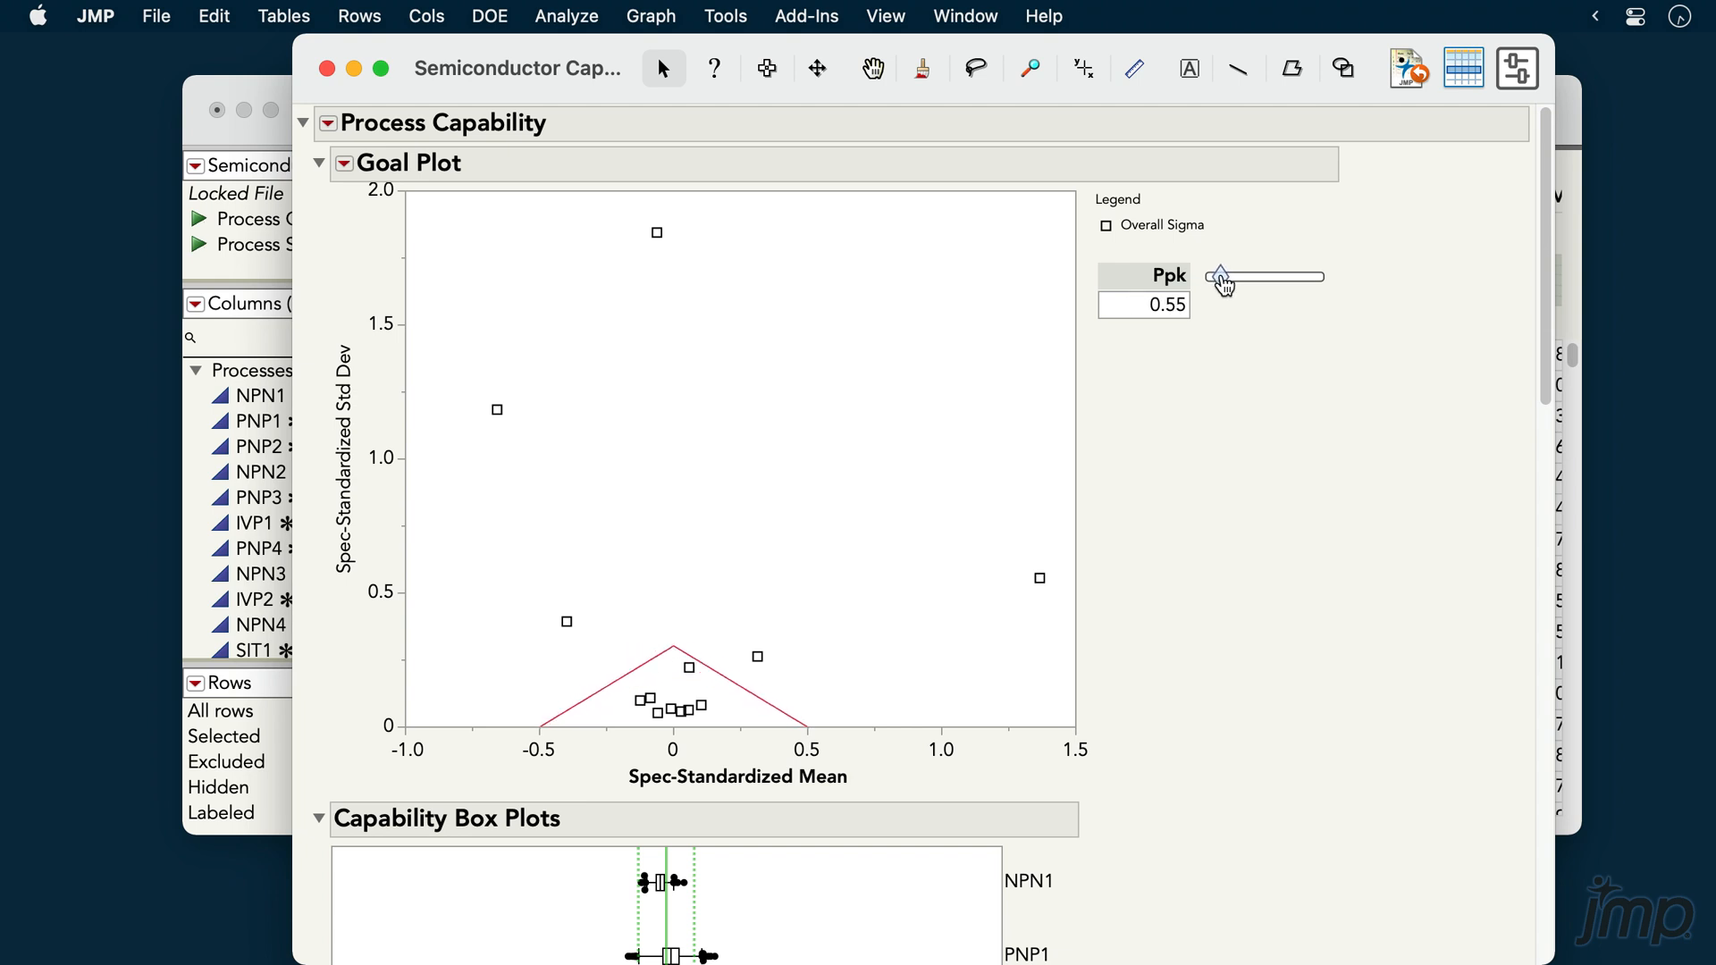
pyautogui.moveTo(1222, 277); pyautogui.dragTo(1241, 277)
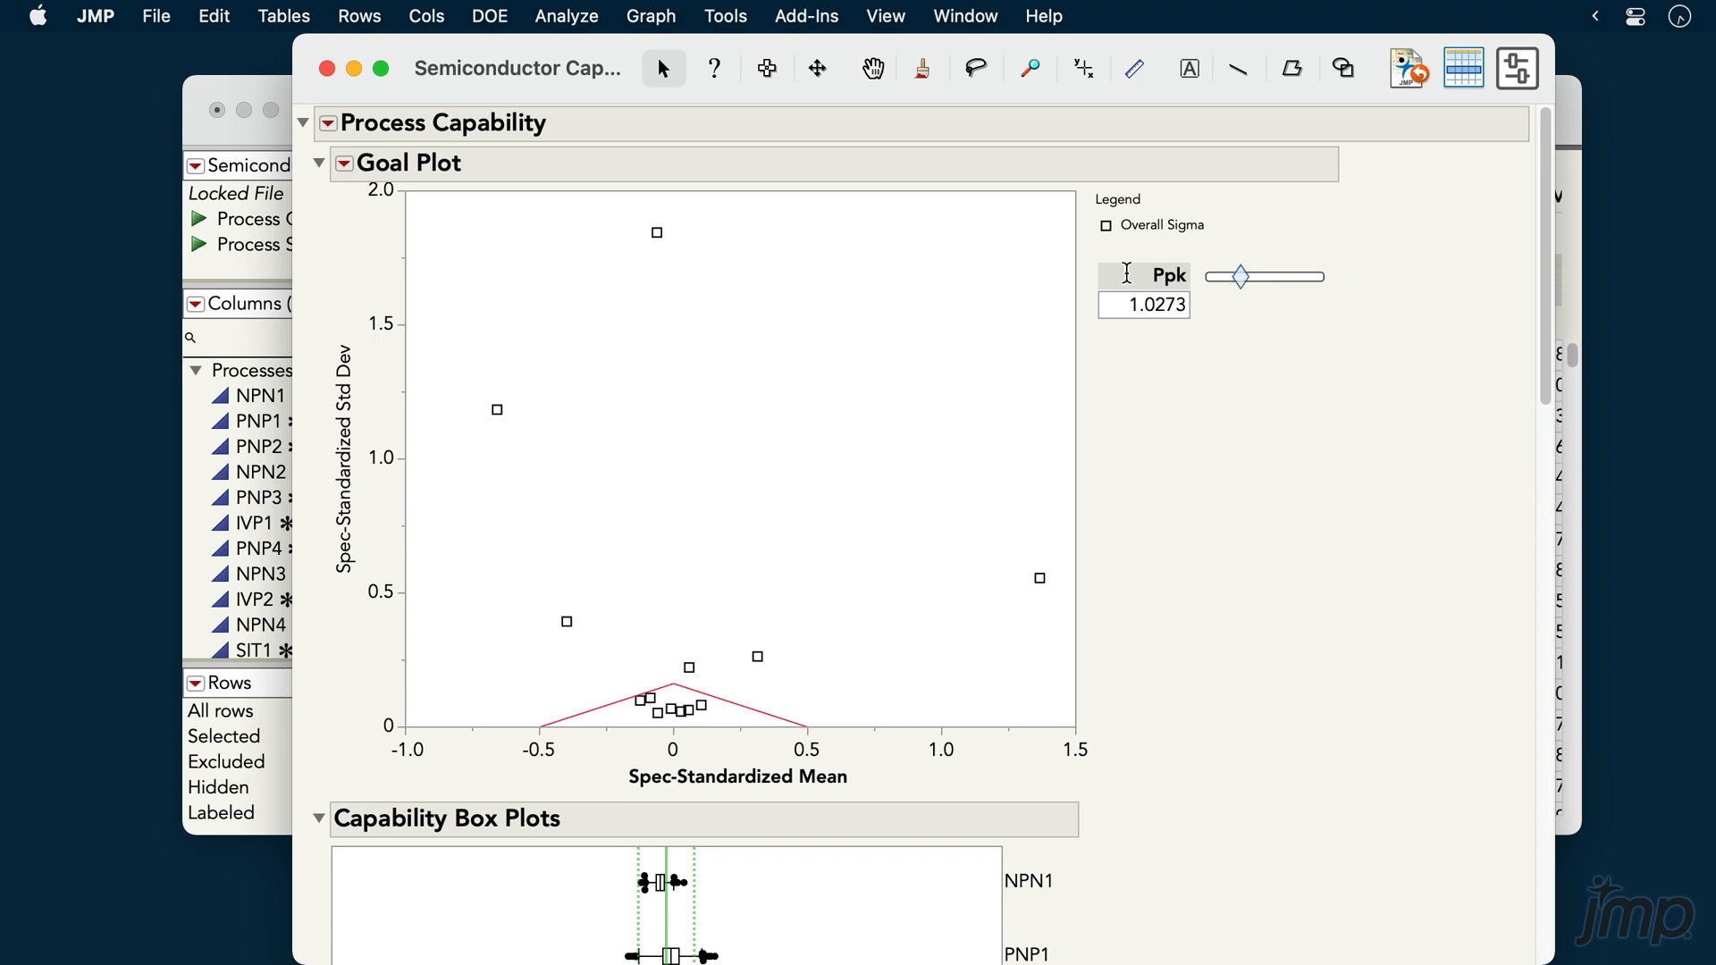
pyautogui.moveTo(655, 233)
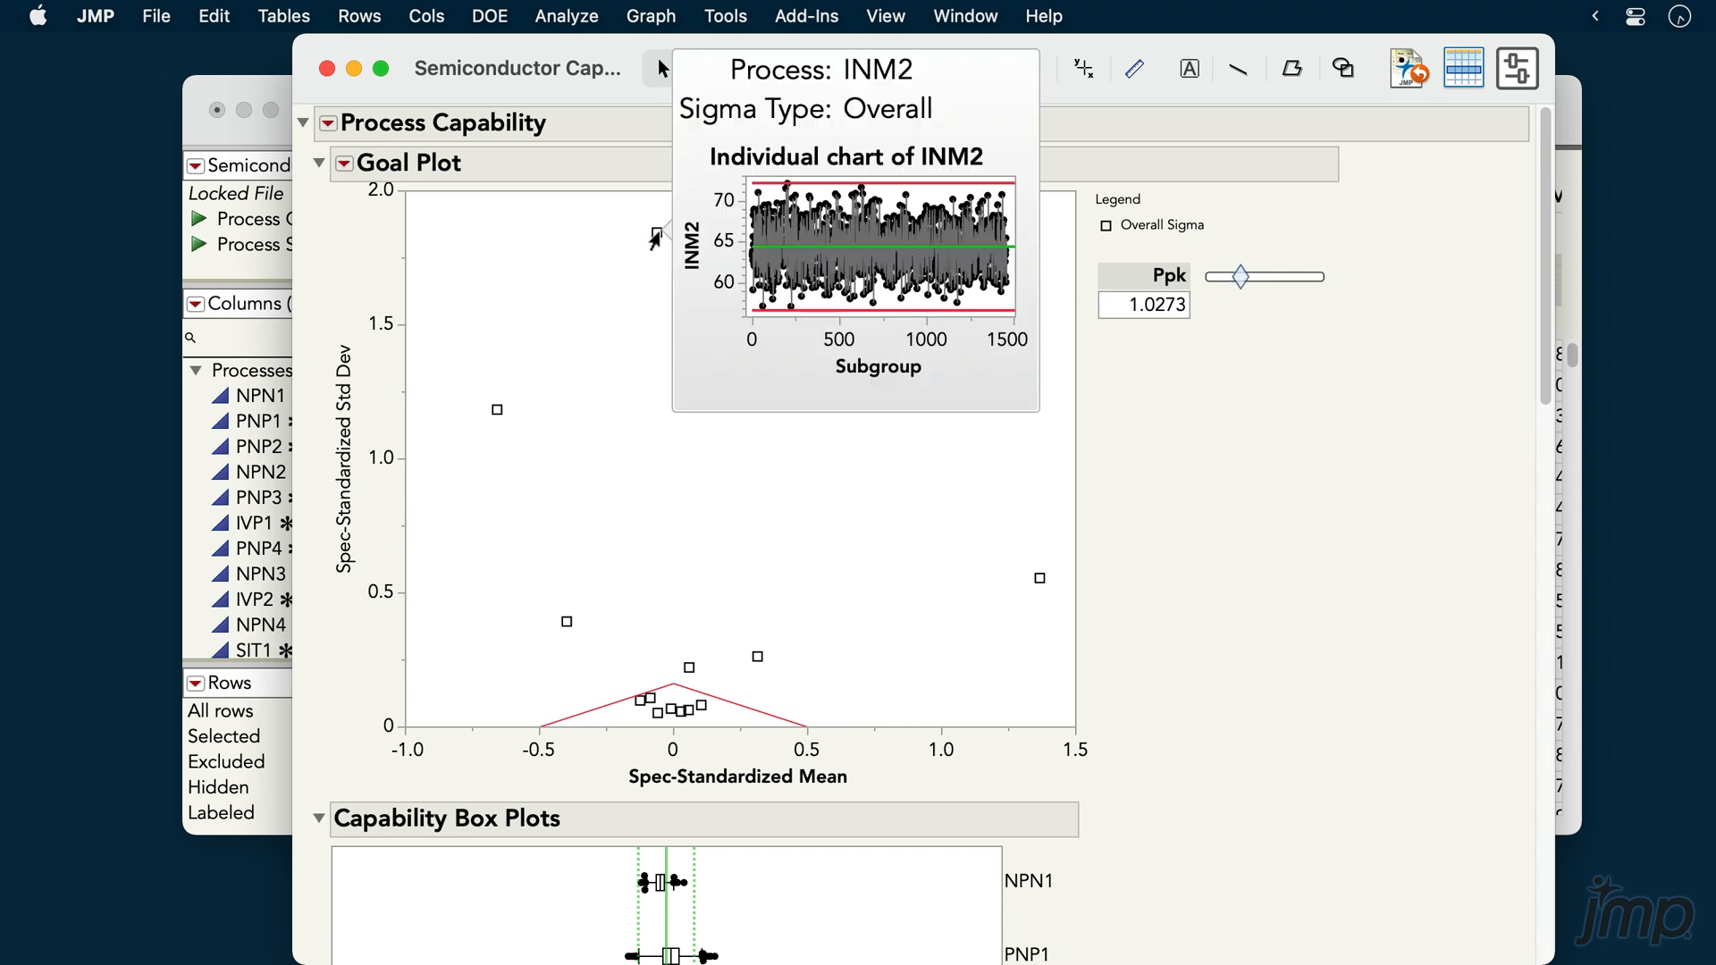
pyautogui.moveTo(803, 250)
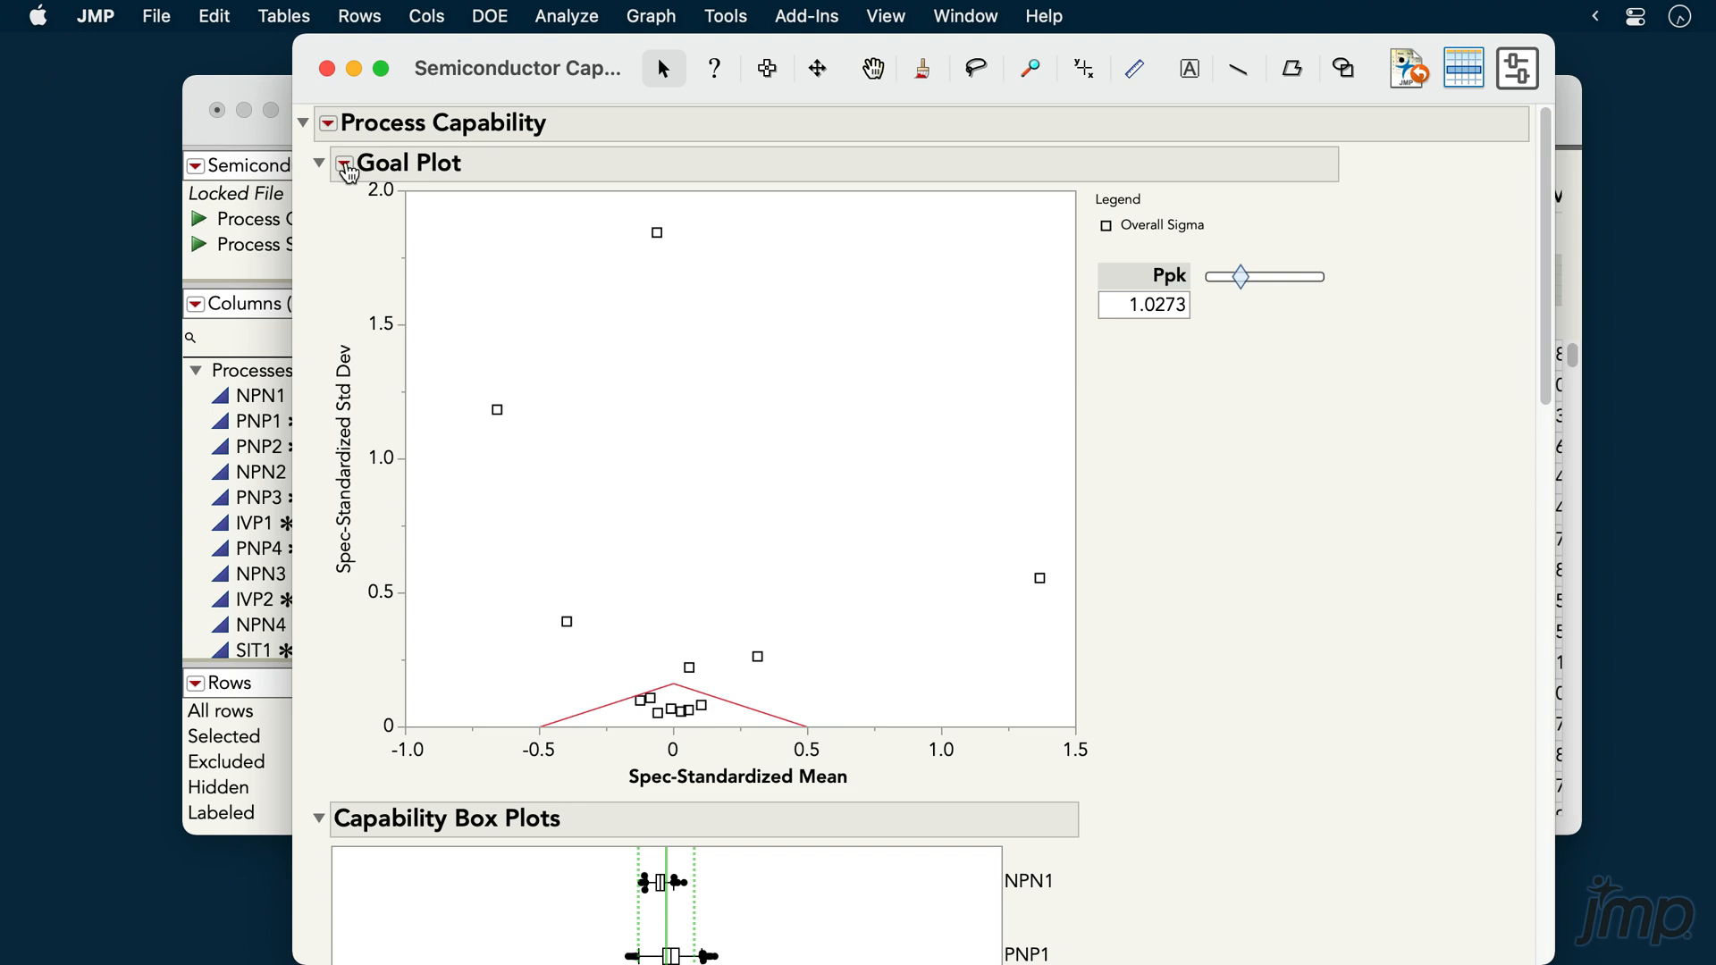
# Turn on Shade Levels for the Goal Plot, then collapse its section
pyautogui.click(345, 167)
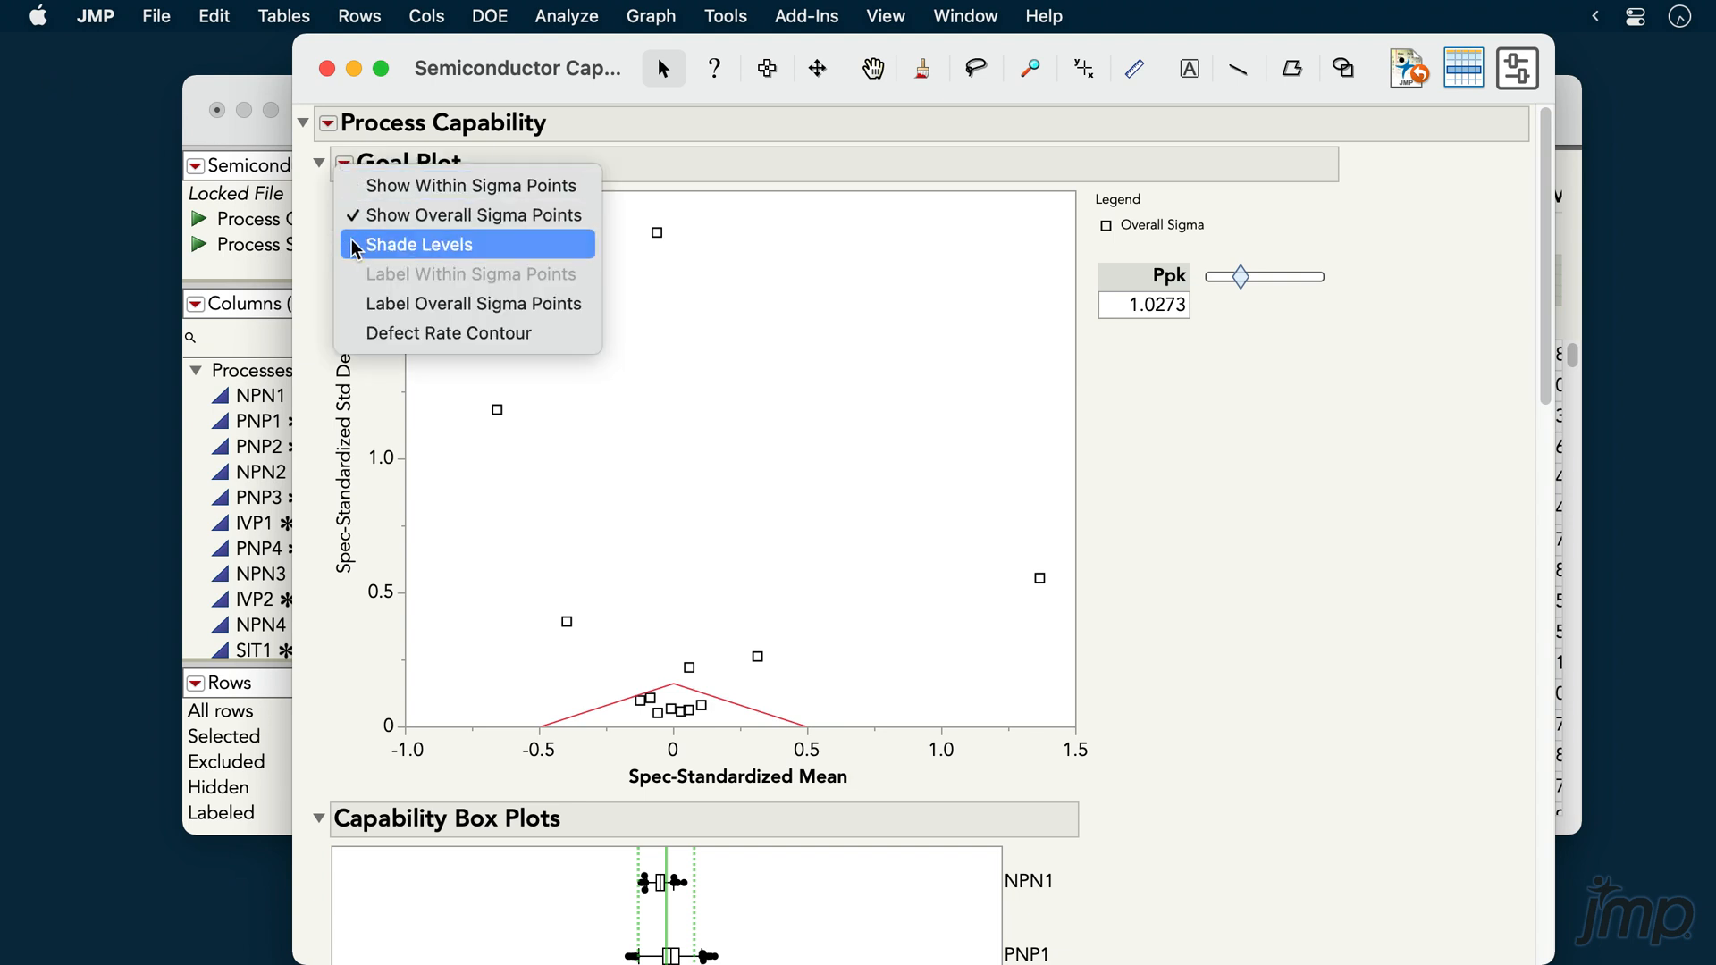
pyautogui.click(418, 243)
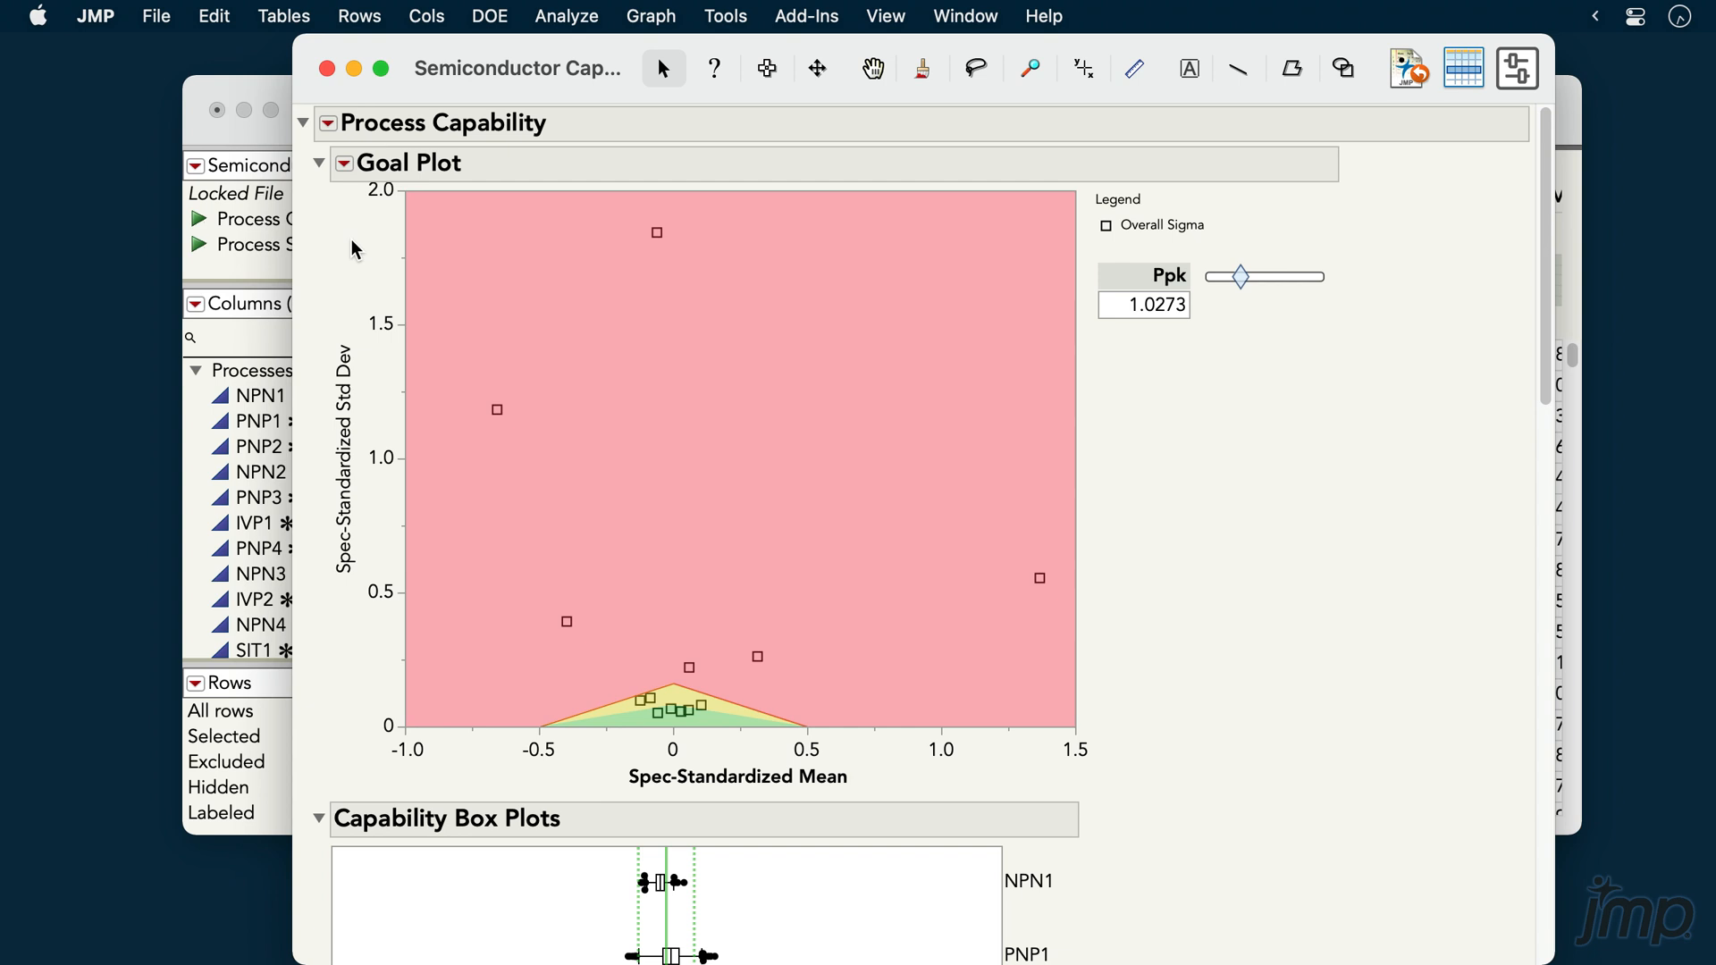
pyautogui.click(345, 162)
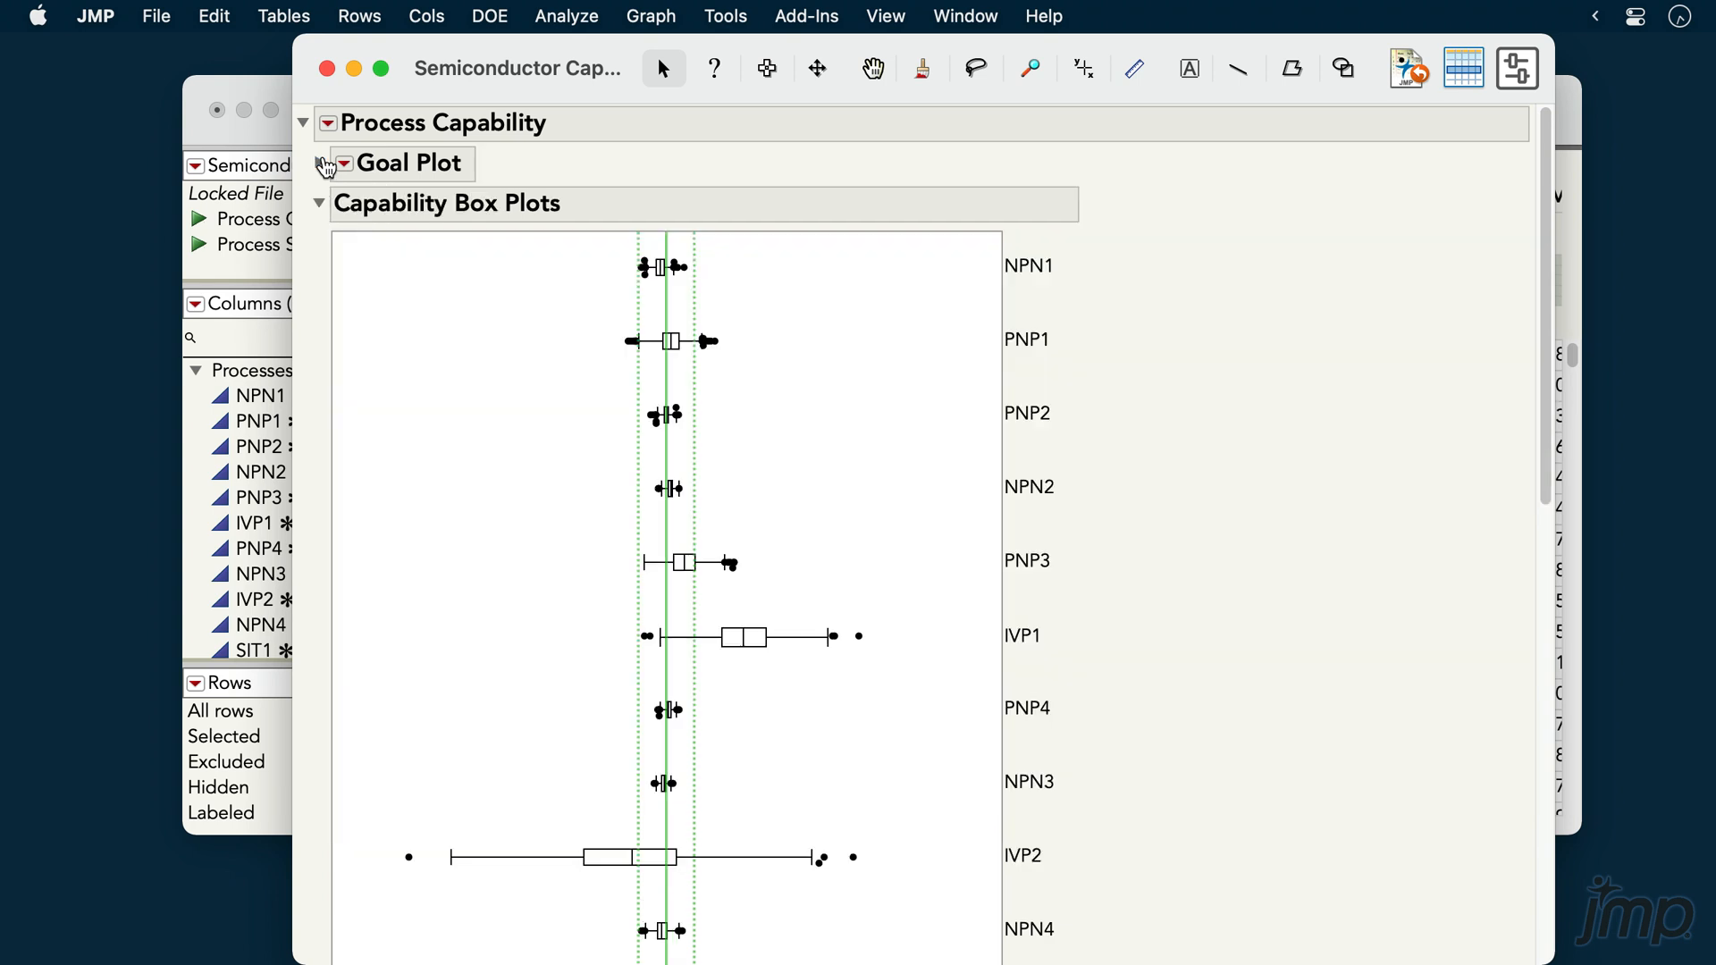
pyautogui.click(333, 163)
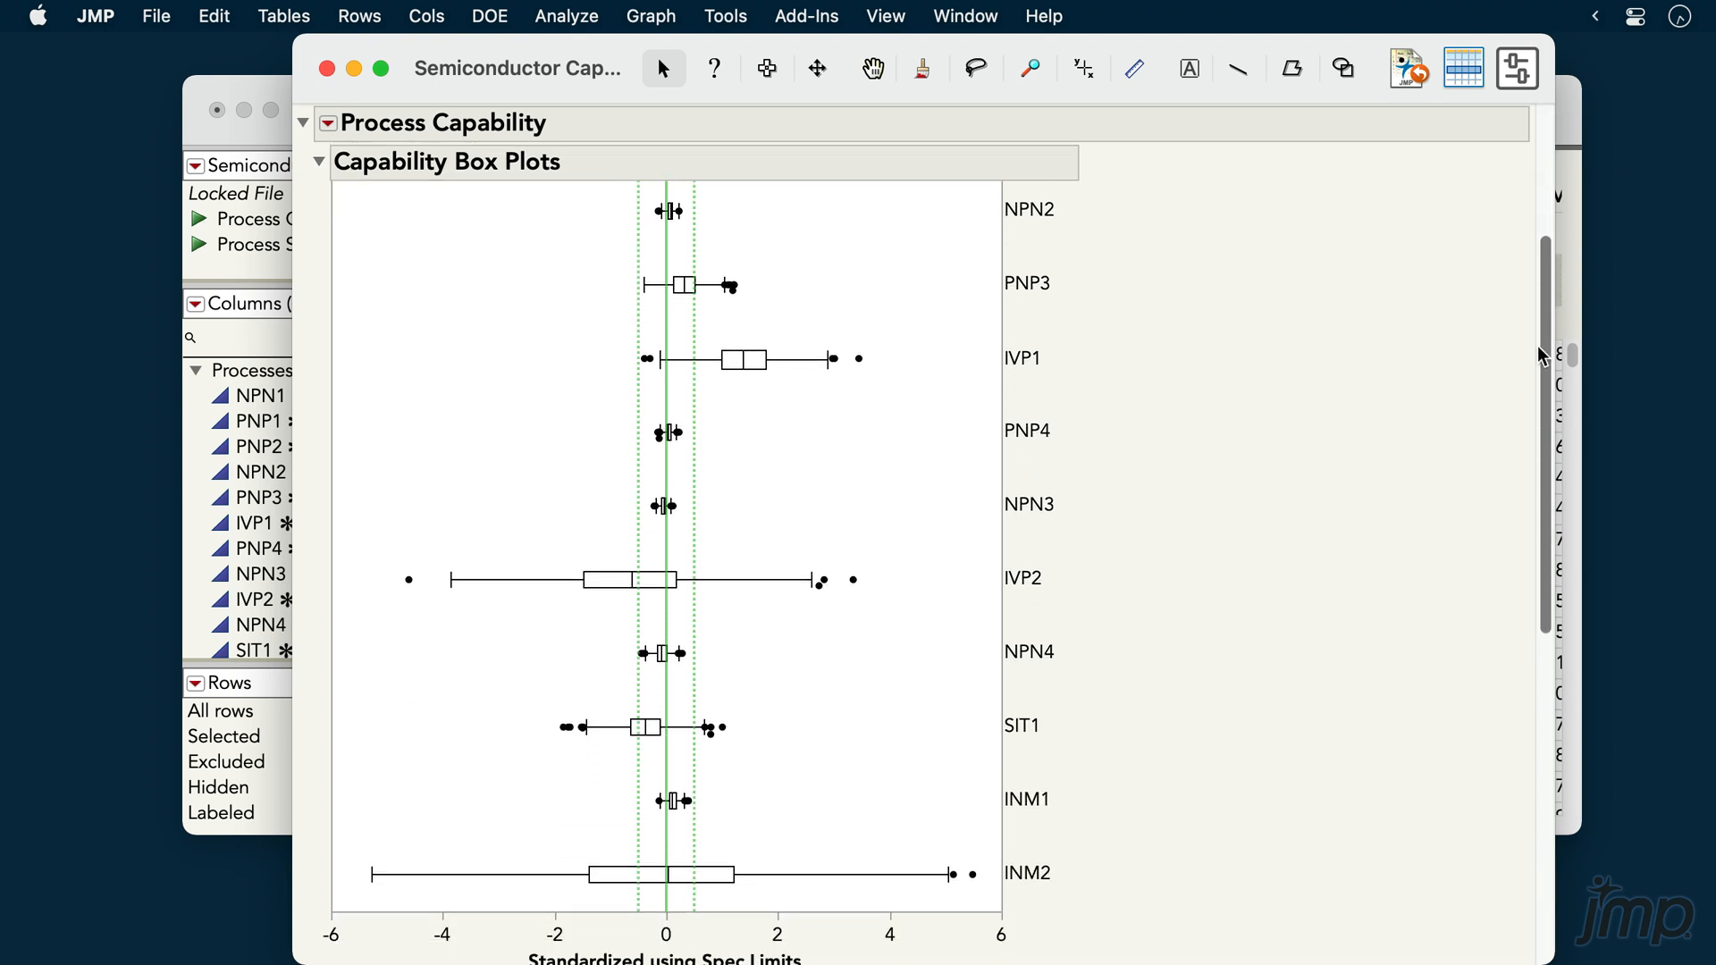
# Scroll to the Capability Index Plot and try Ppk reference lines of about 1.54 and 1.70 before returning to 1
pyautogui.scroll(-3)
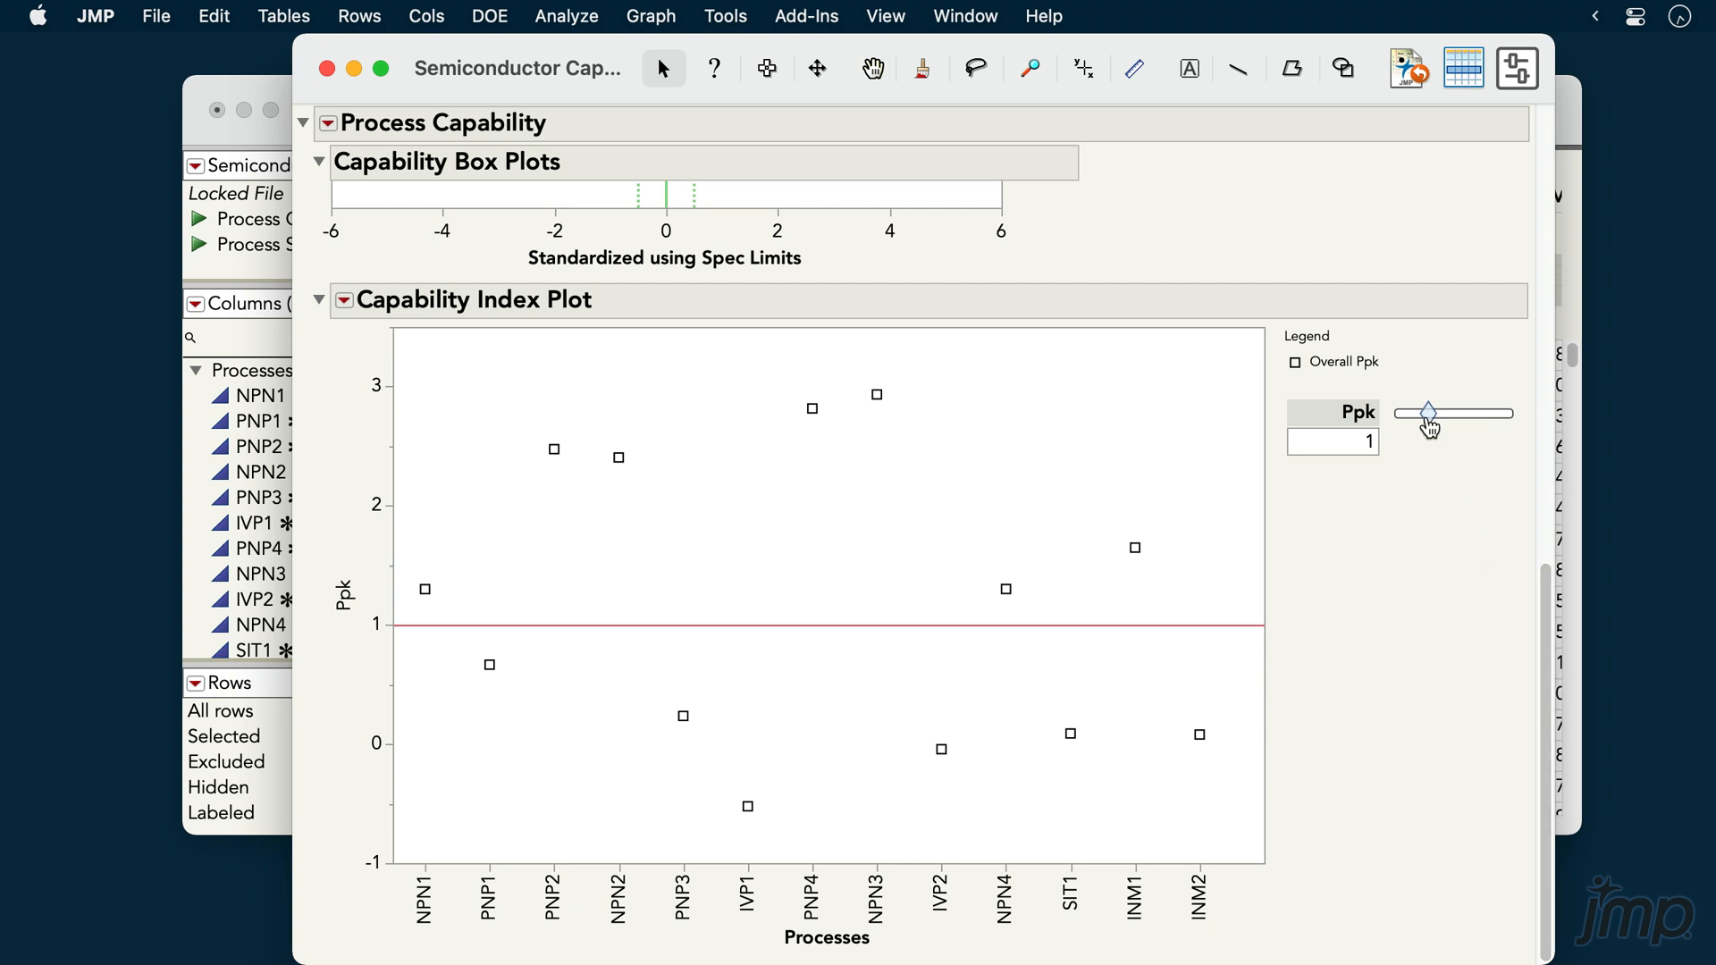
pyautogui.moveTo(1426, 413); pyautogui.dragTo(1455, 413)
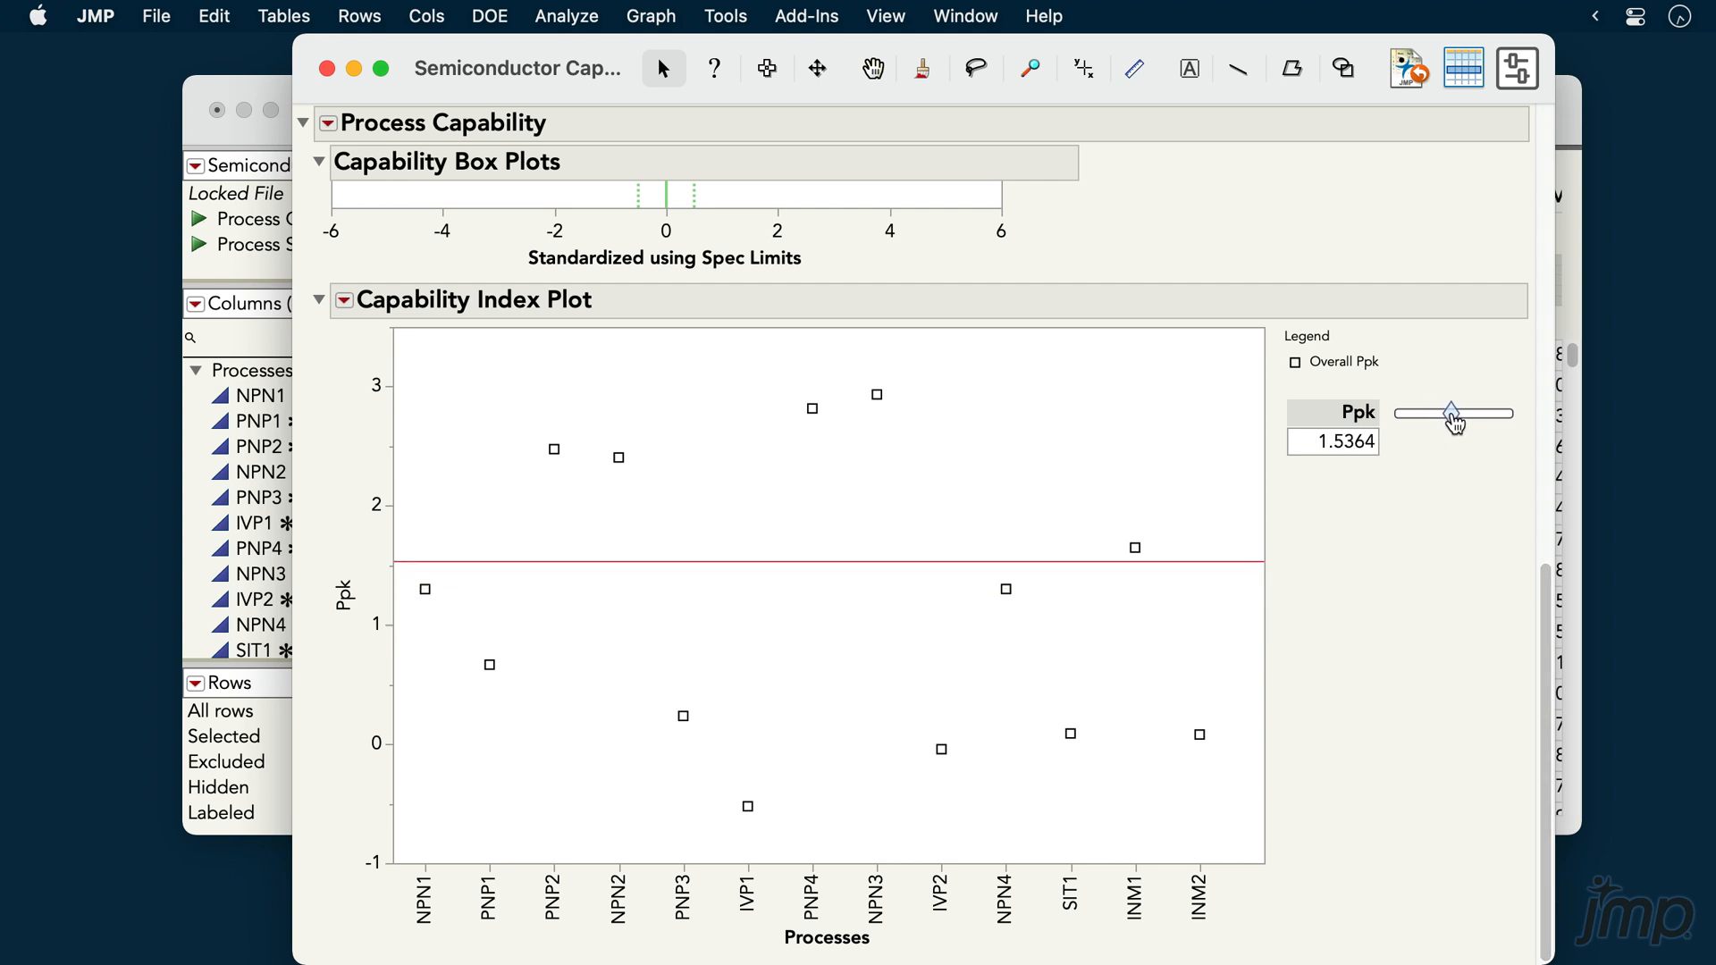
pyautogui.moveTo(1455, 413); pyautogui.dragTo(1455, 411)
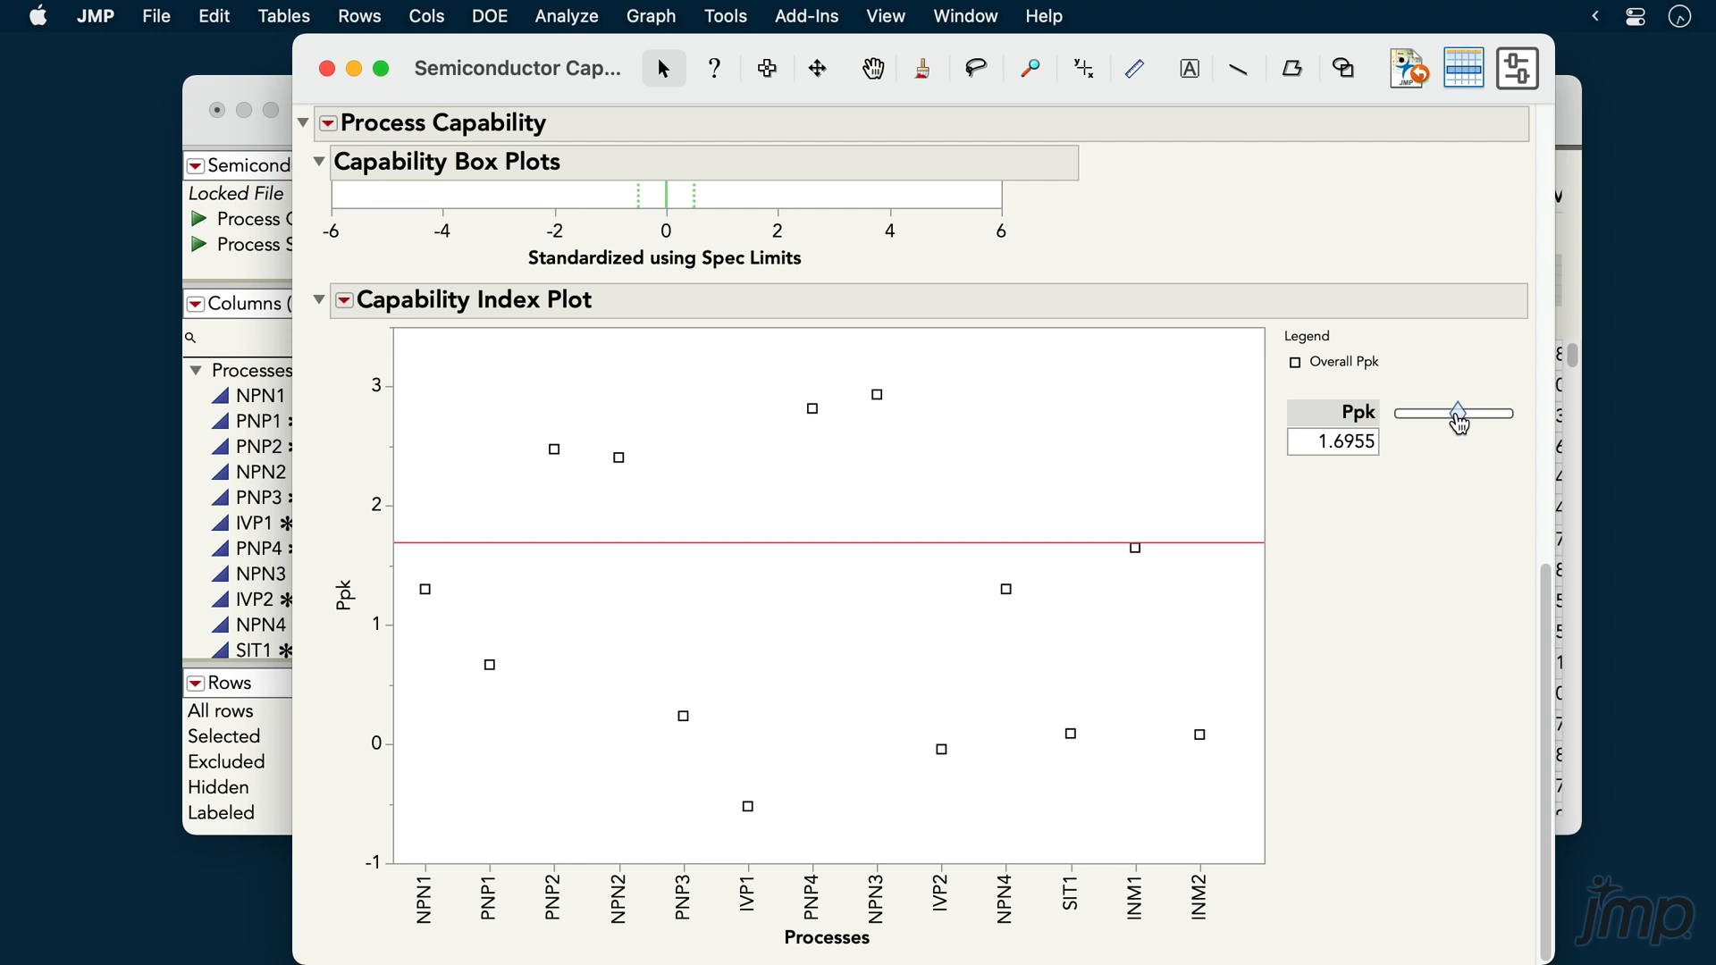
pyautogui.moveTo(1456, 413); pyautogui.dragTo(1432, 413)
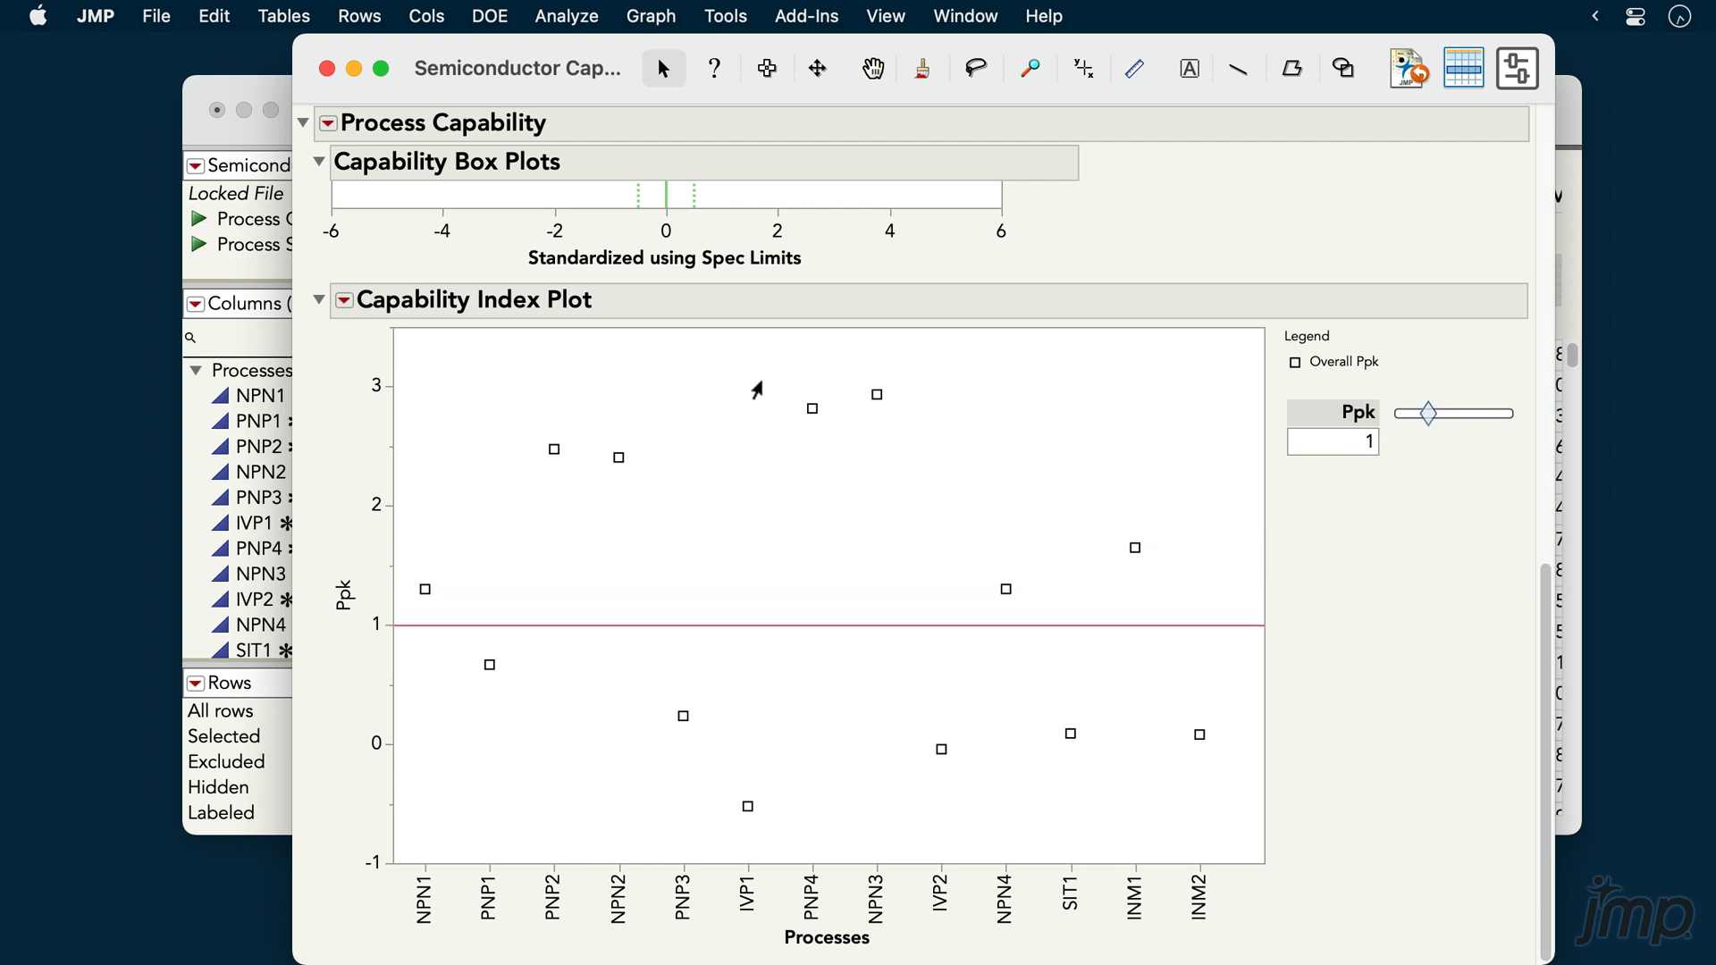
# Turn on Shade Levels for the Capability Index Plot's red, yellow and green bands
pyautogui.click(345, 301)
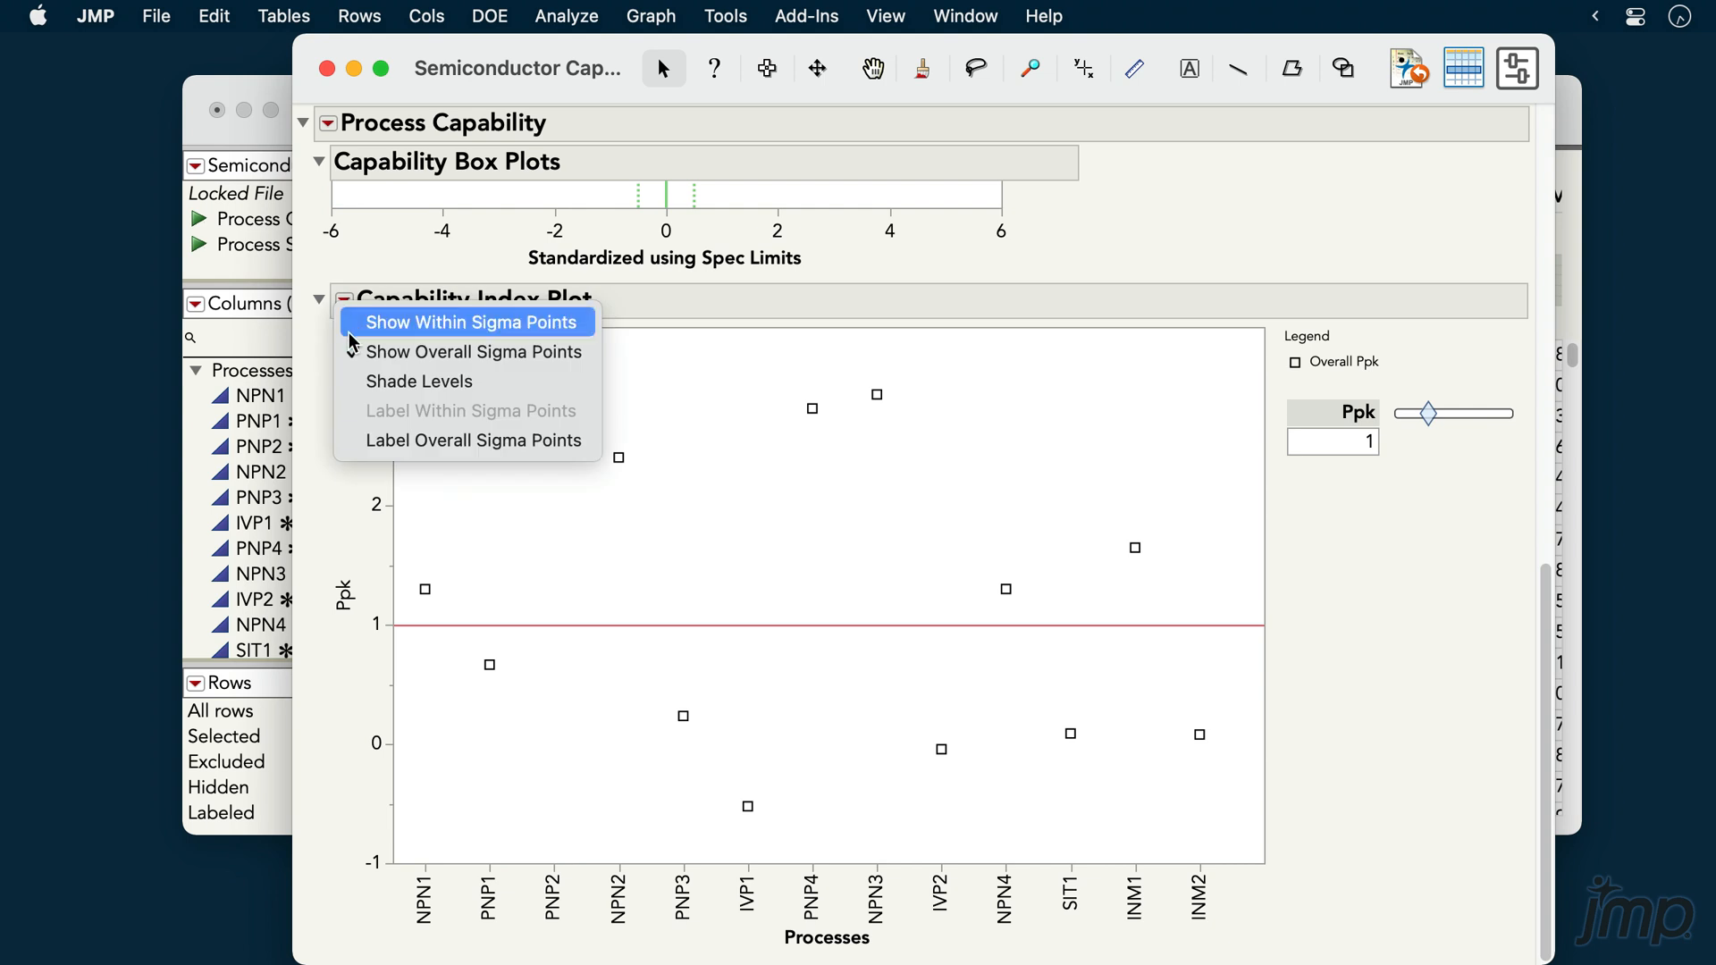
pyautogui.click(418, 381)
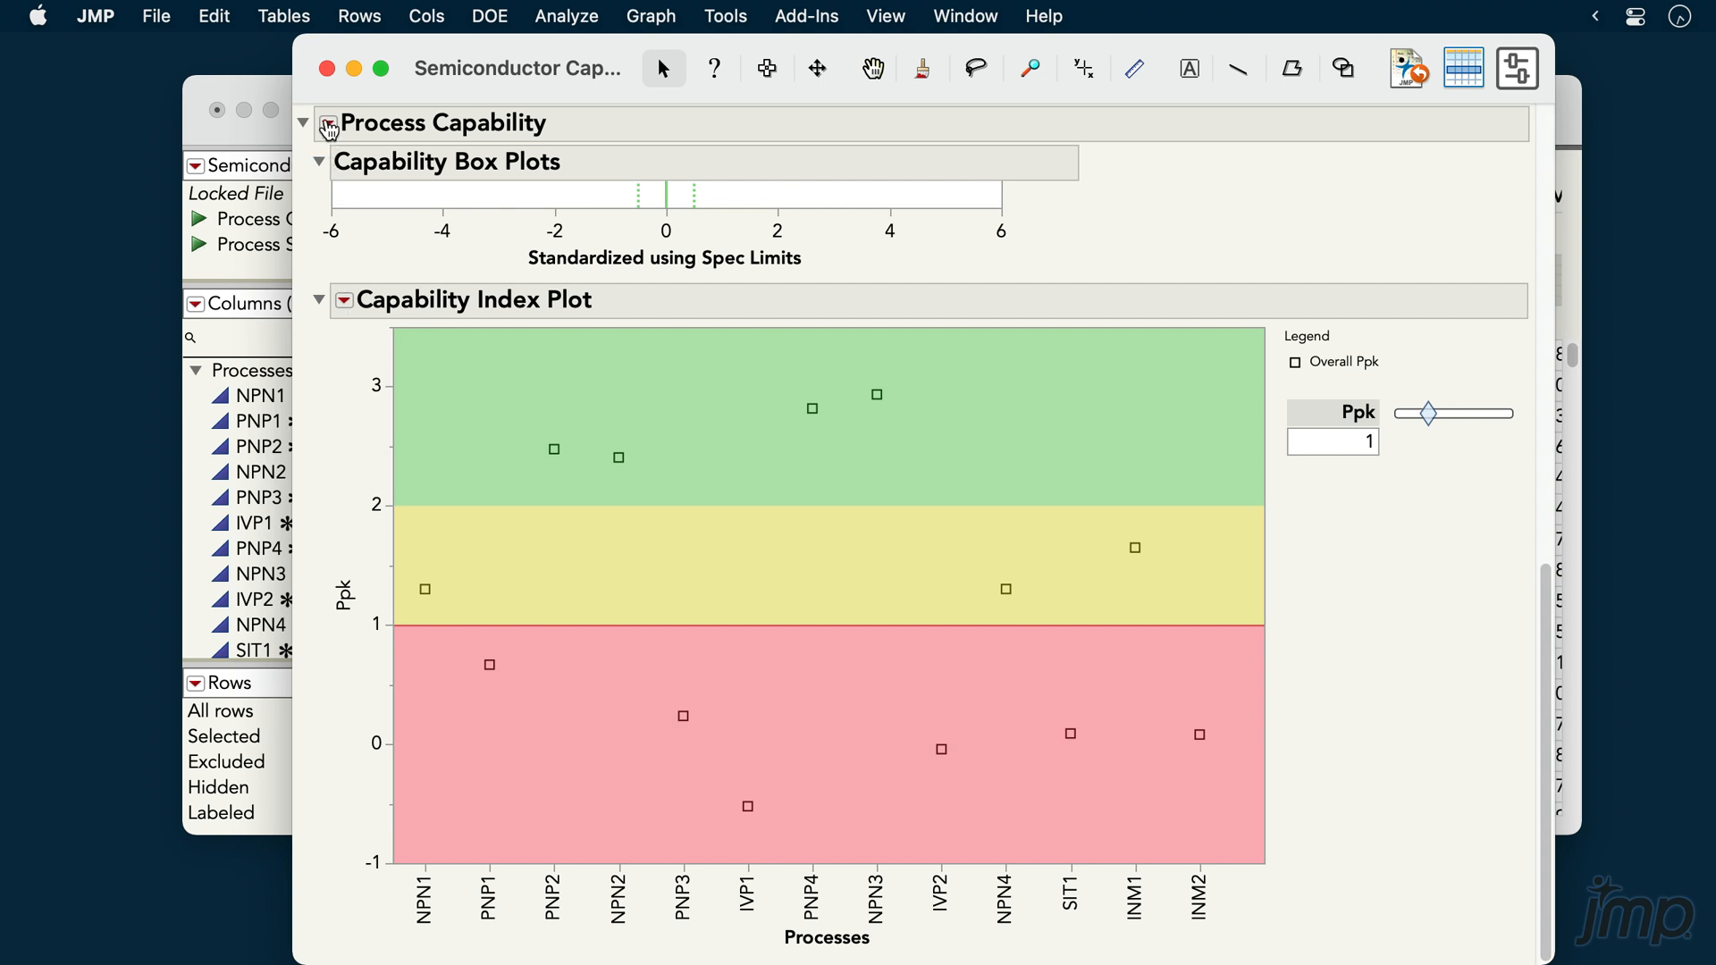
pyautogui.click(328, 125)
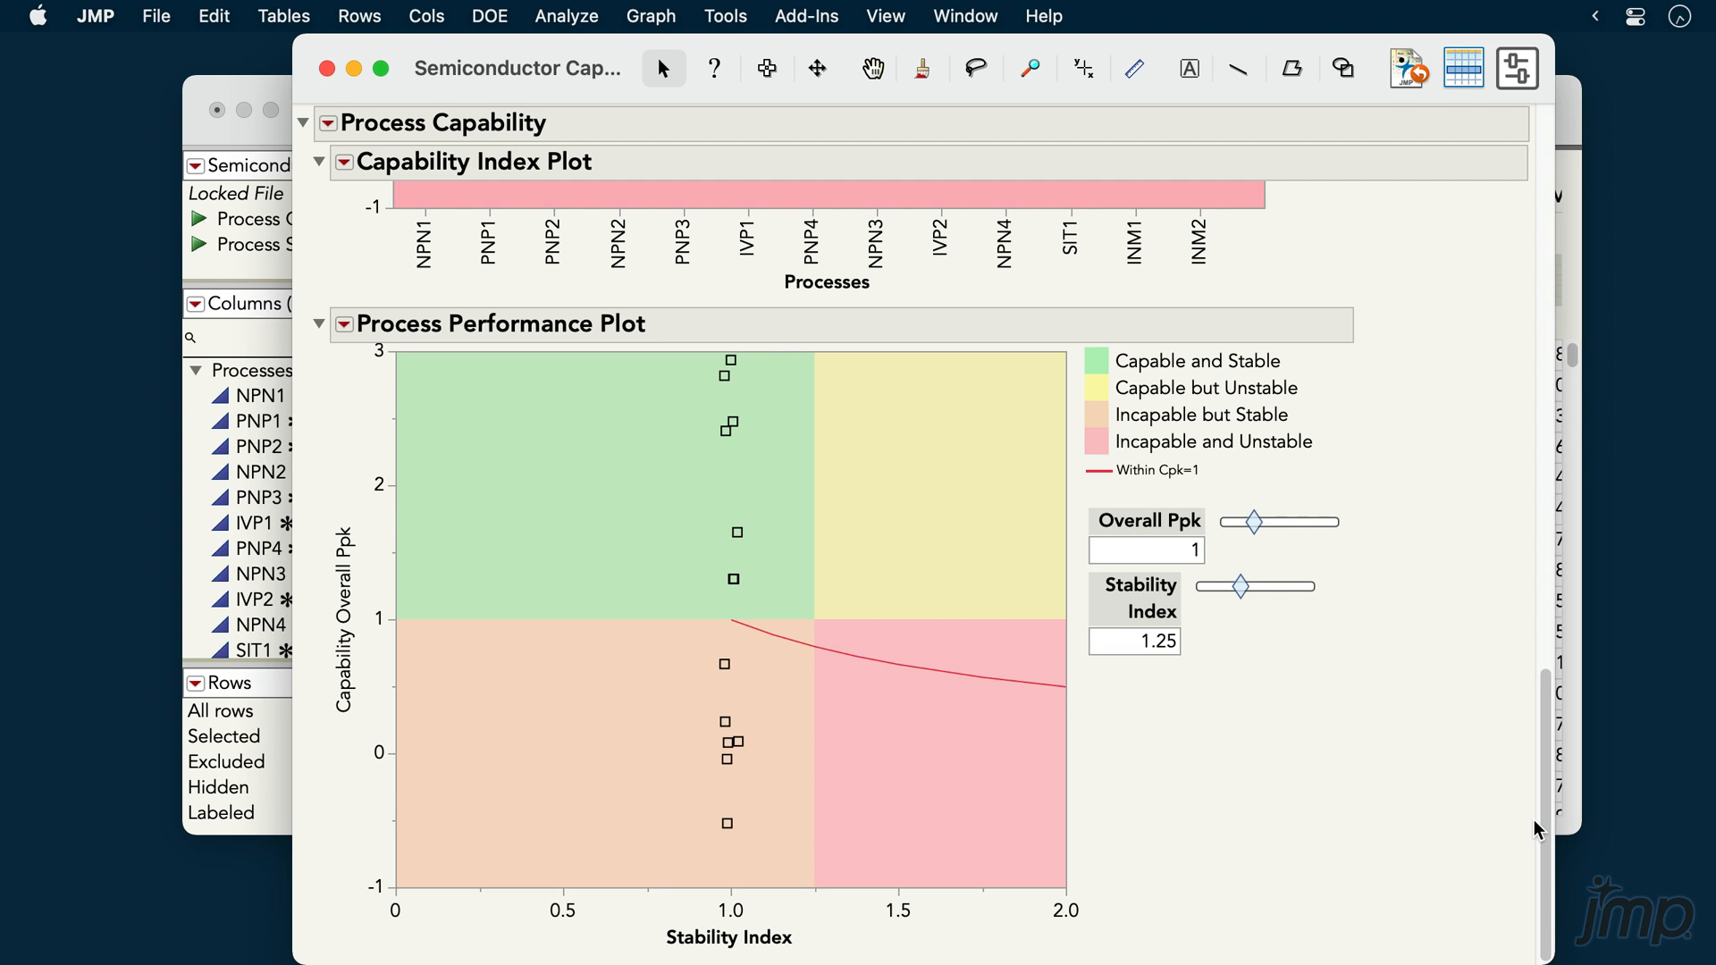
pyautogui.moveTo(608, 315)
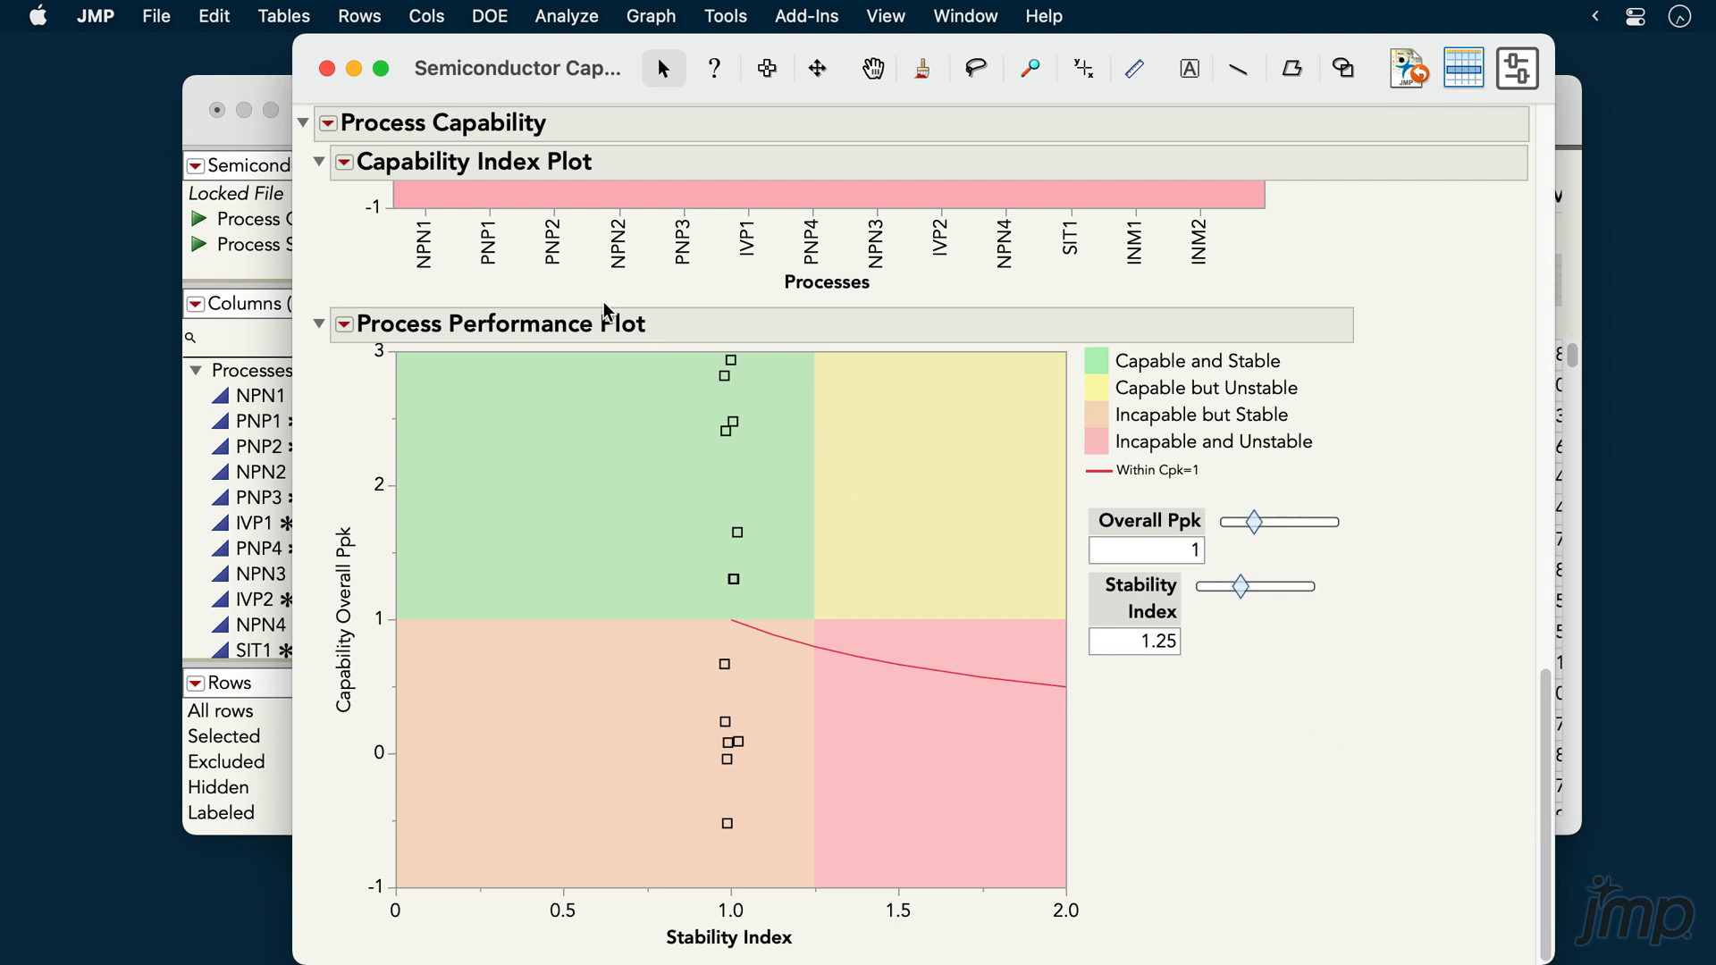
# Add Individual Detail Reports from the Process Capability red-triangle menu
pyautogui.click(329, 124)
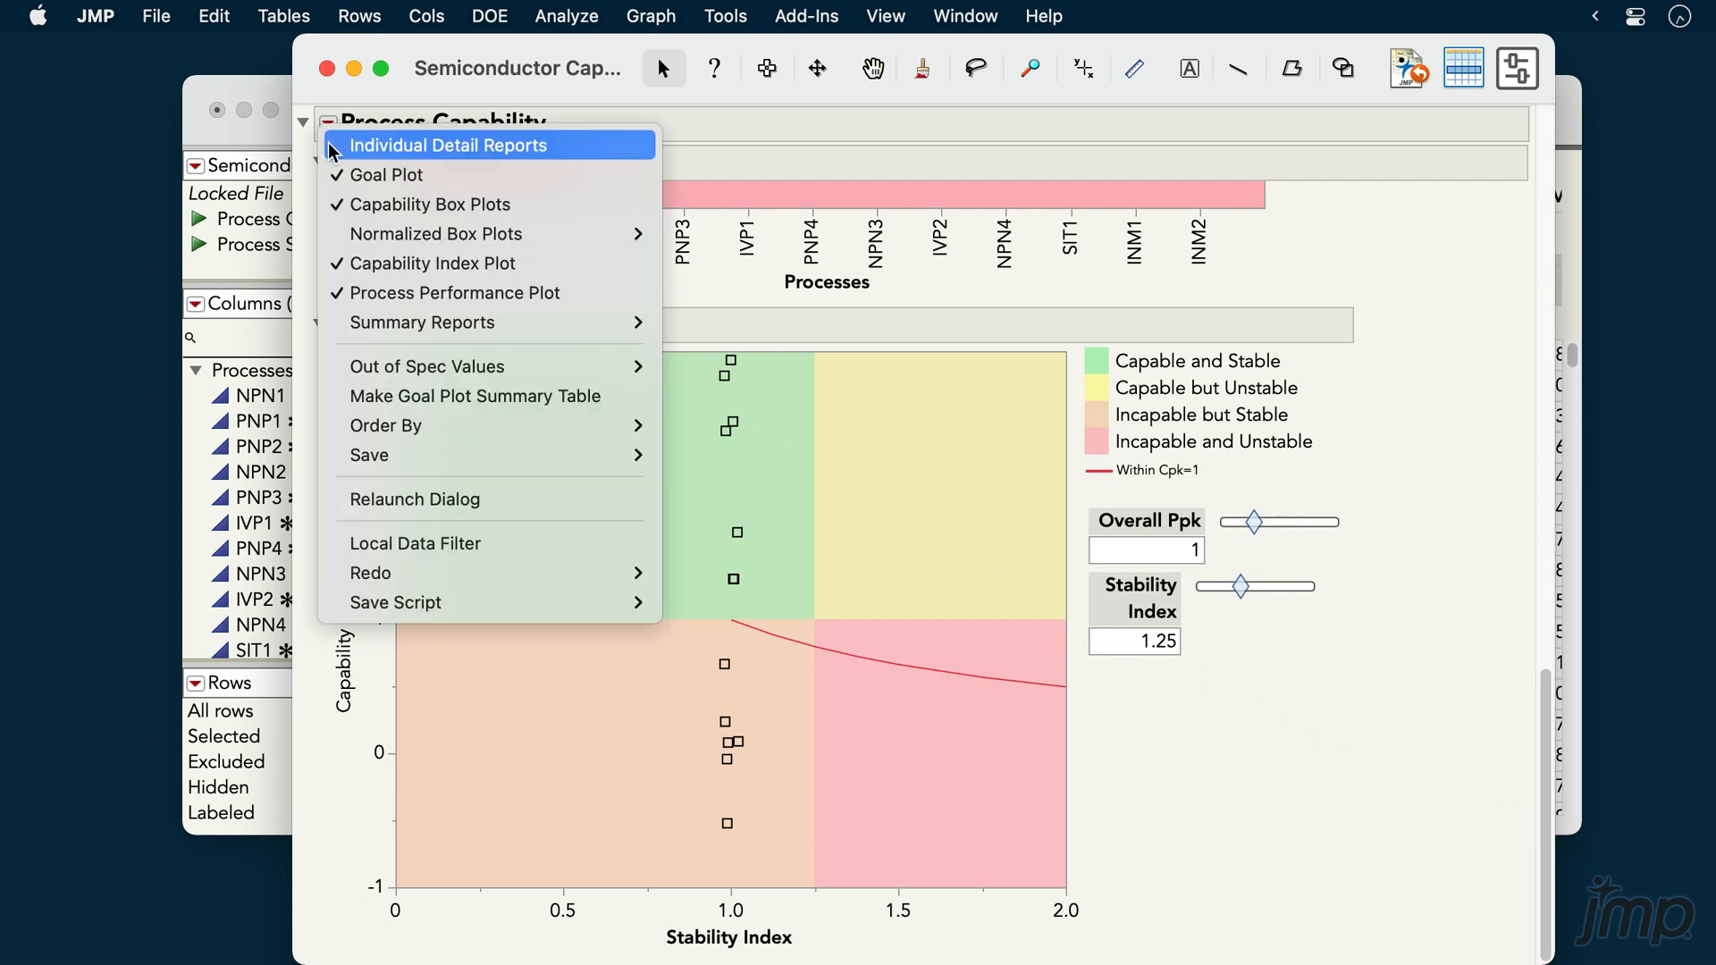
pyautogui.click(447, 145)
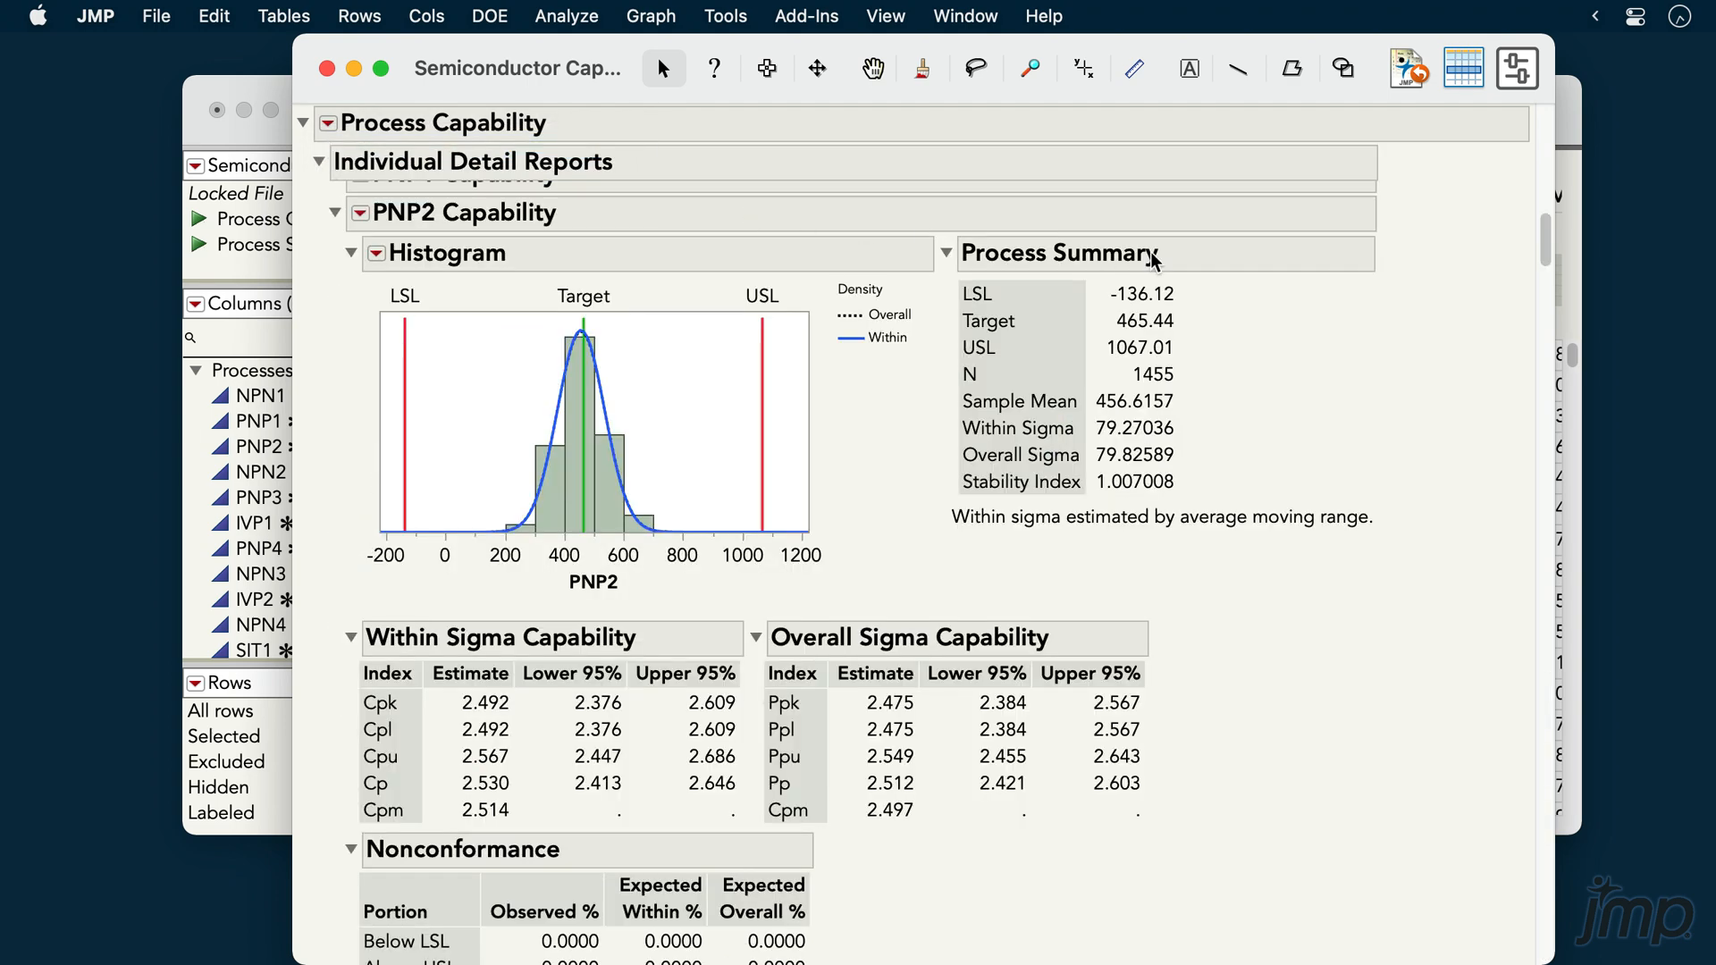